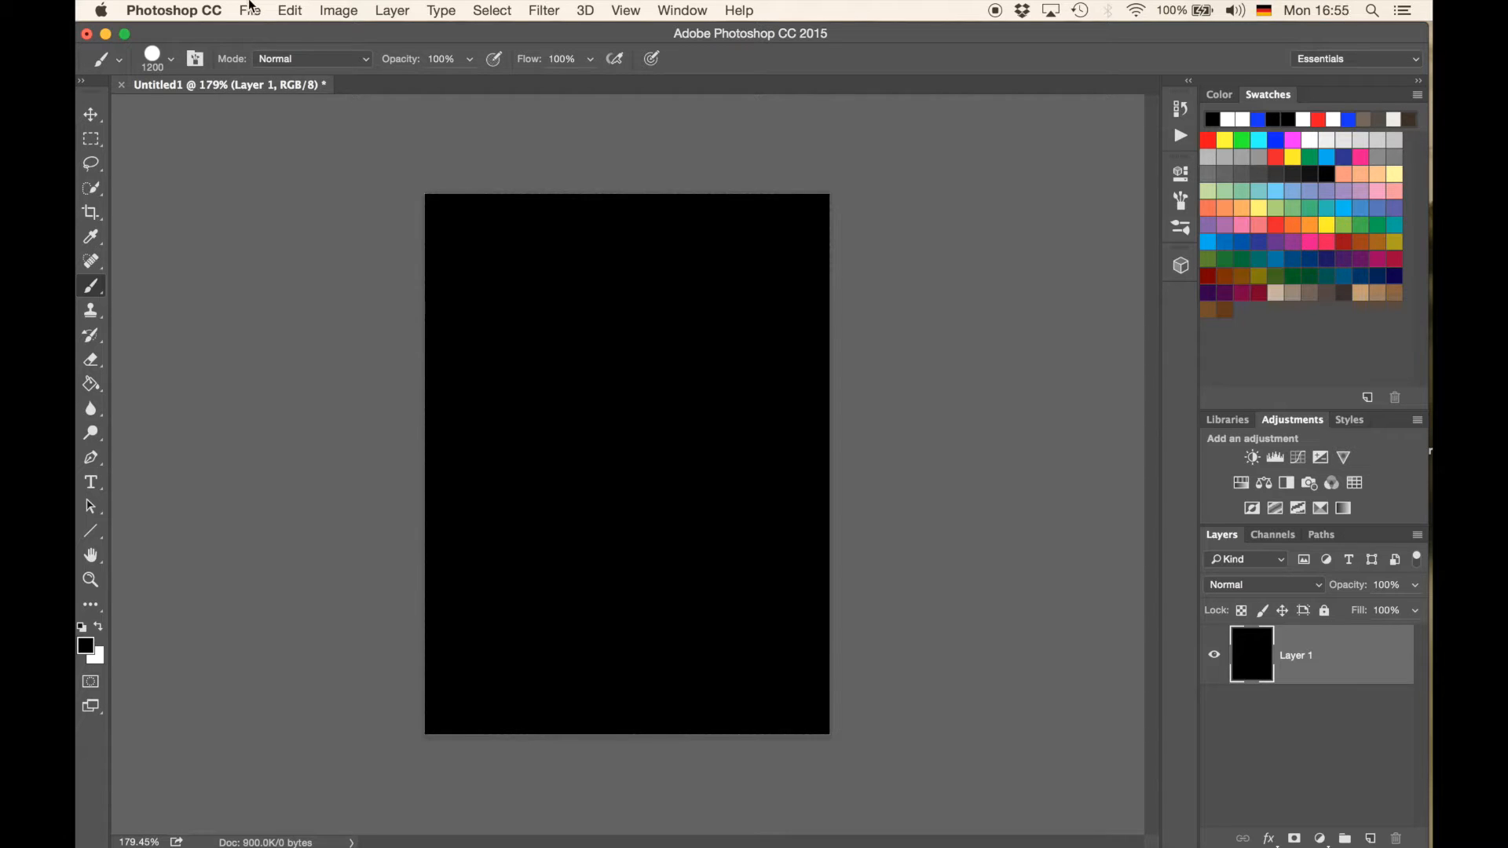
Load the garden photo files into a new document as stacked layers with Load Files into Stack.
left_click(249, 10)
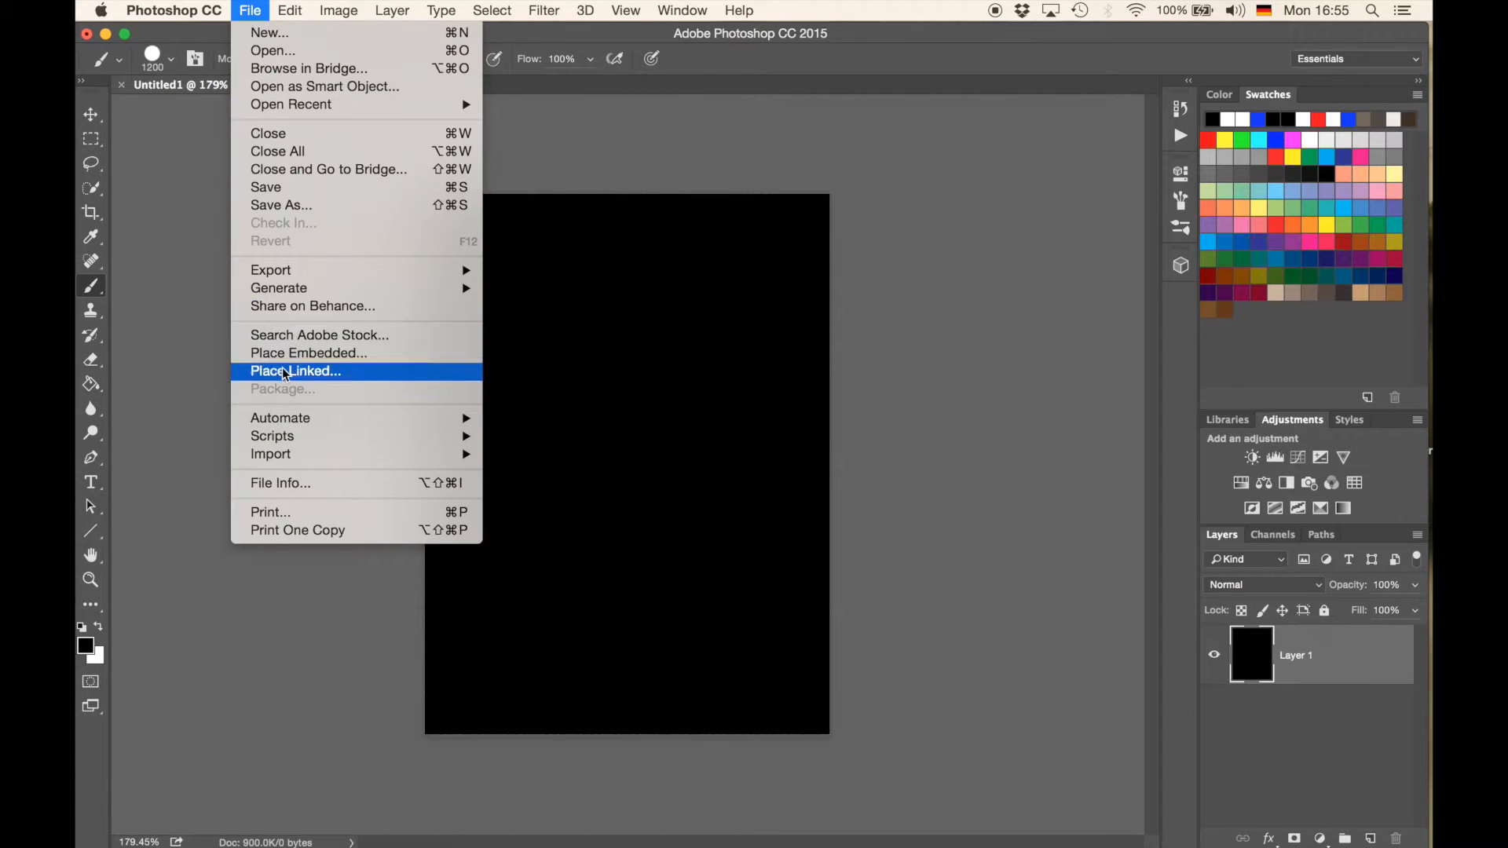
mouse_move(271, 436)
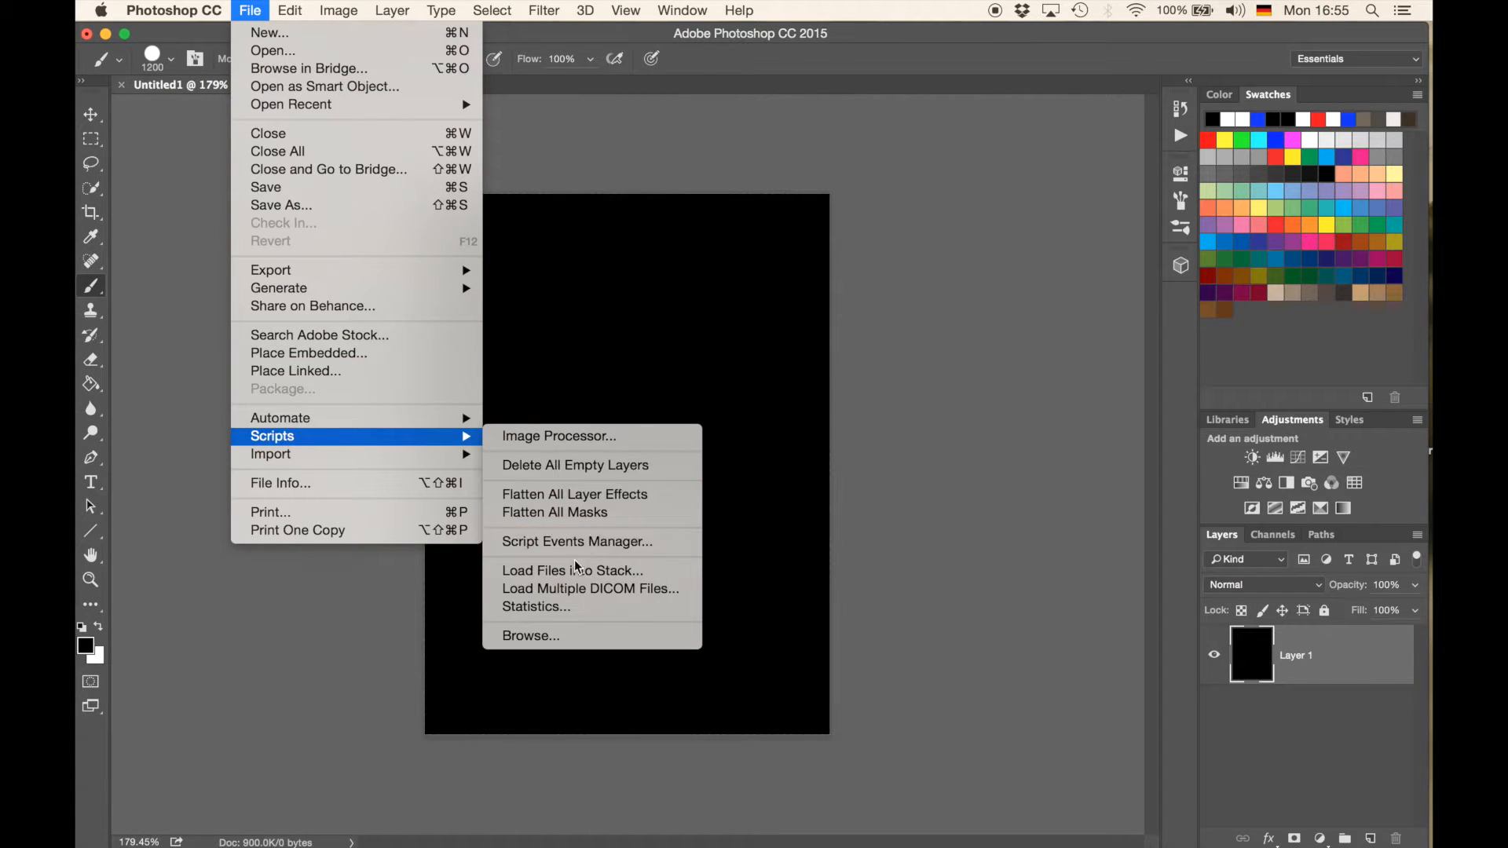
left_click(572, 570)
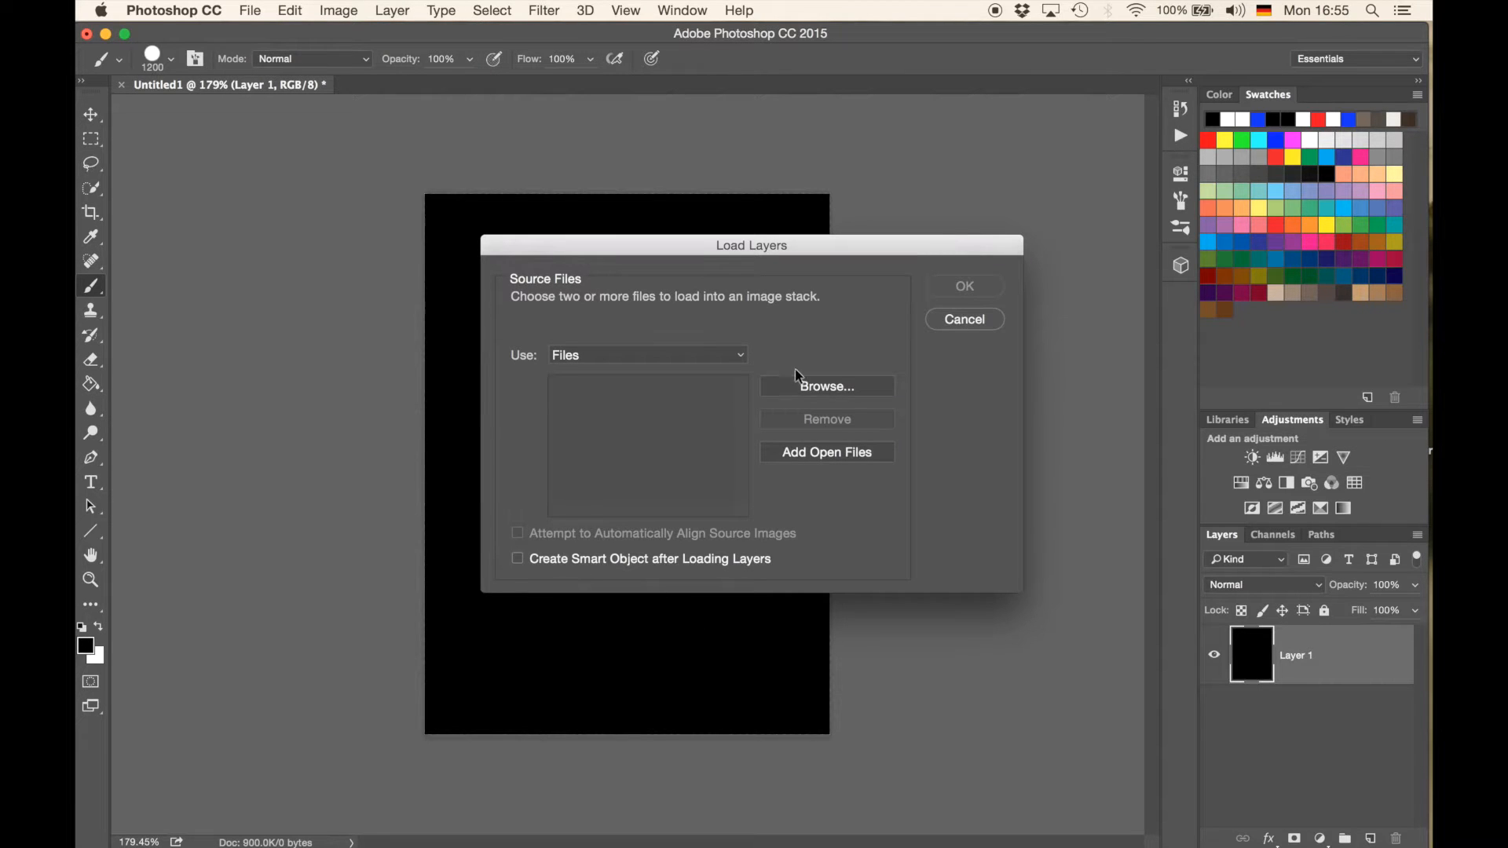
left_click(826, 385)
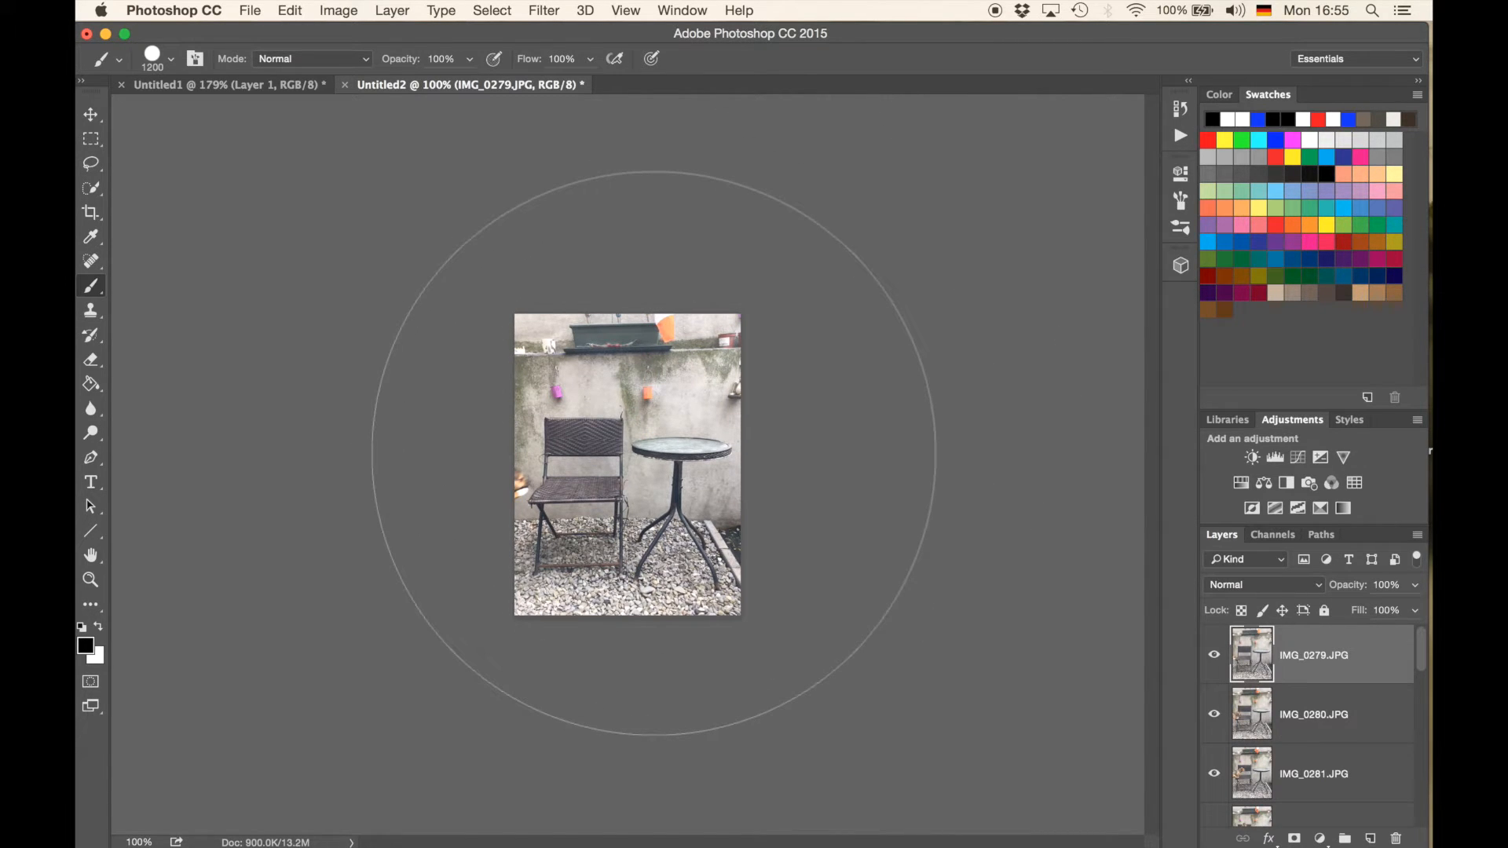
mouse_move(1264, 674)
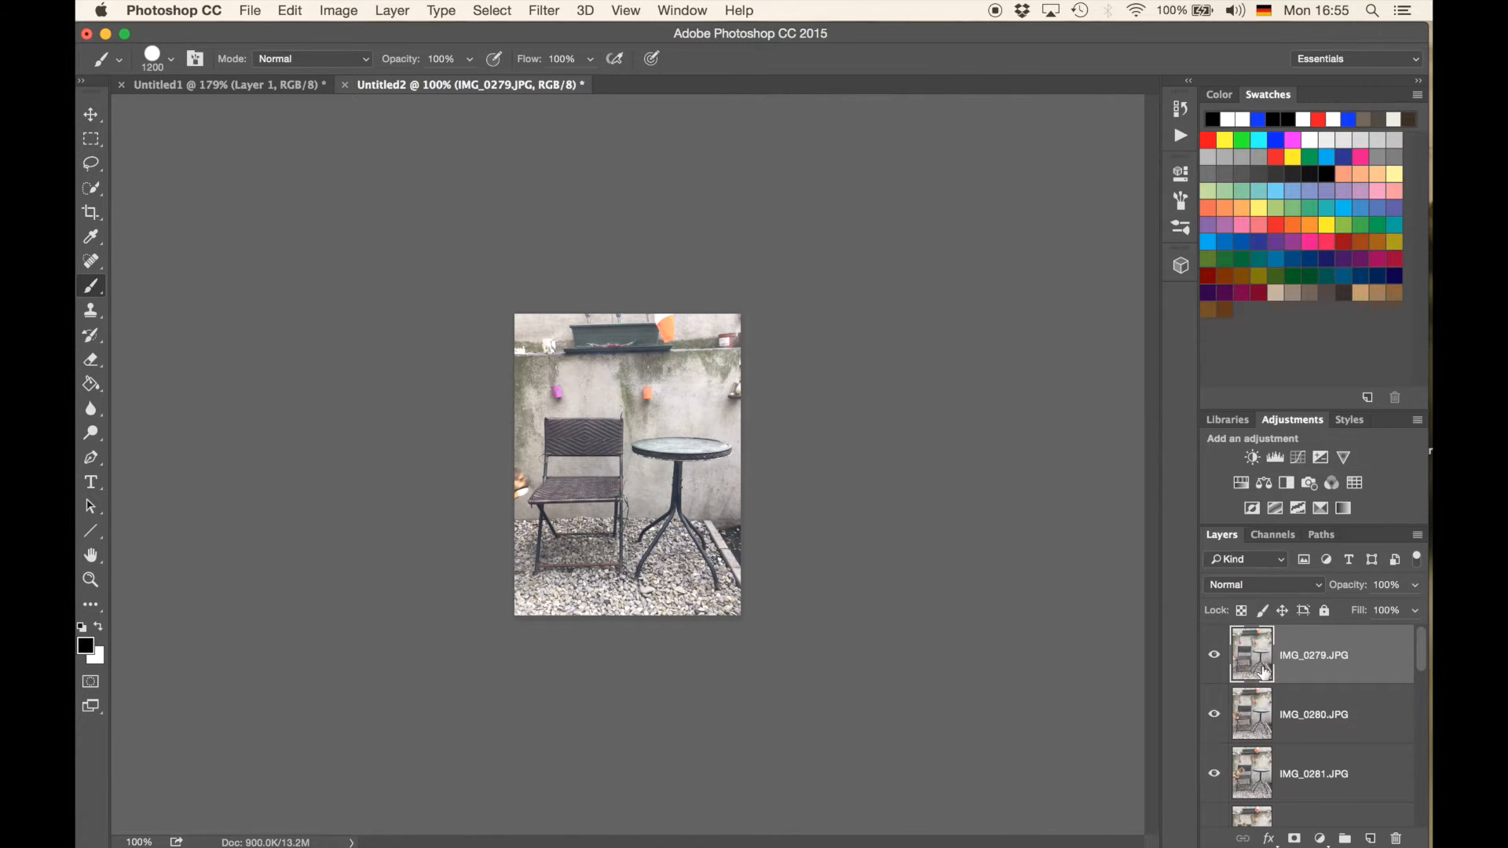
mouse_move(1325, 678)
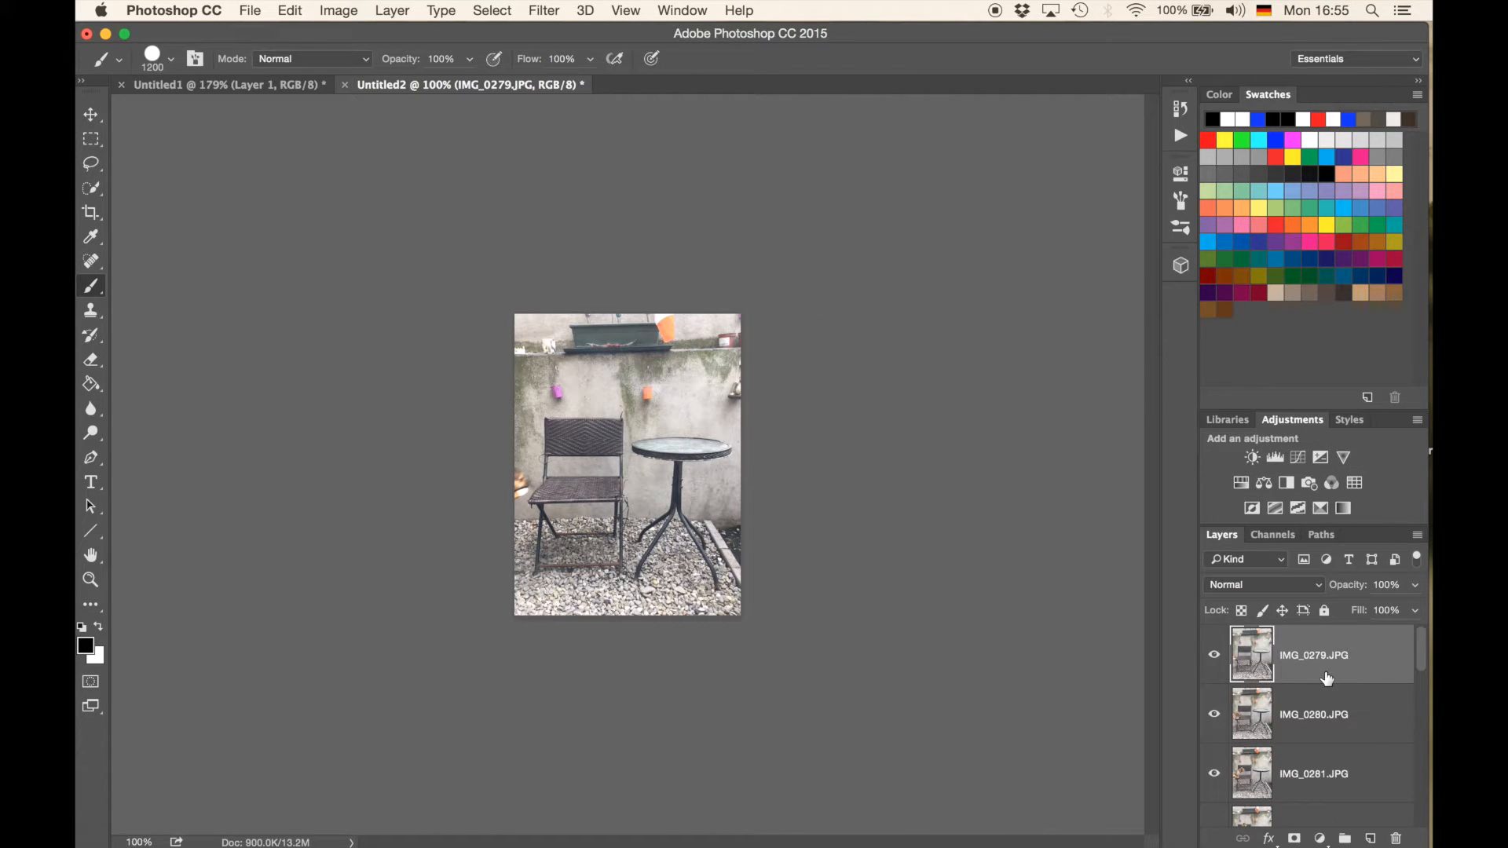
scroll("down", 3)
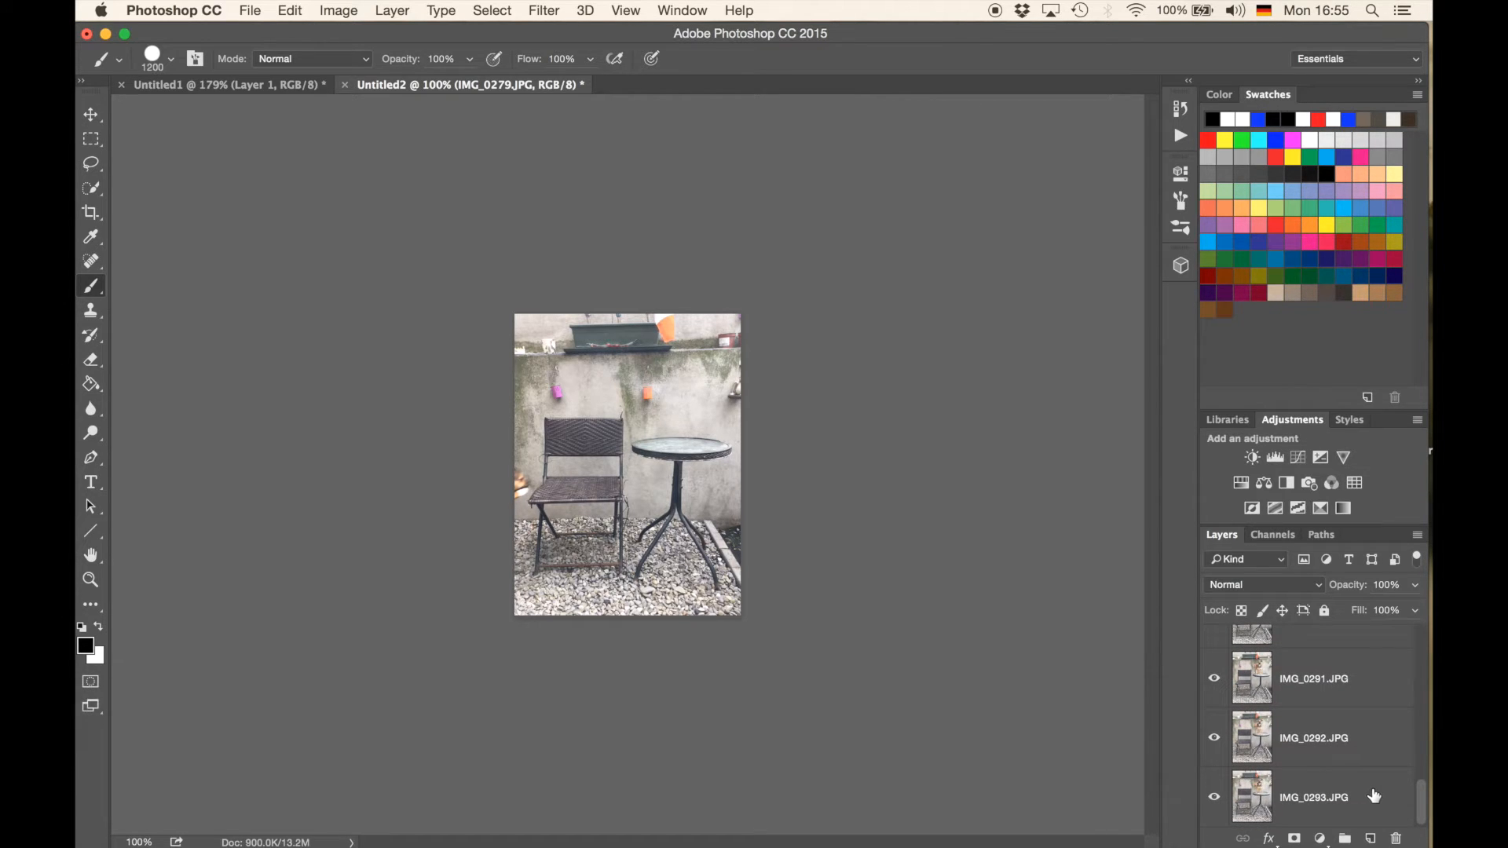
mouse_move(1311, 796)
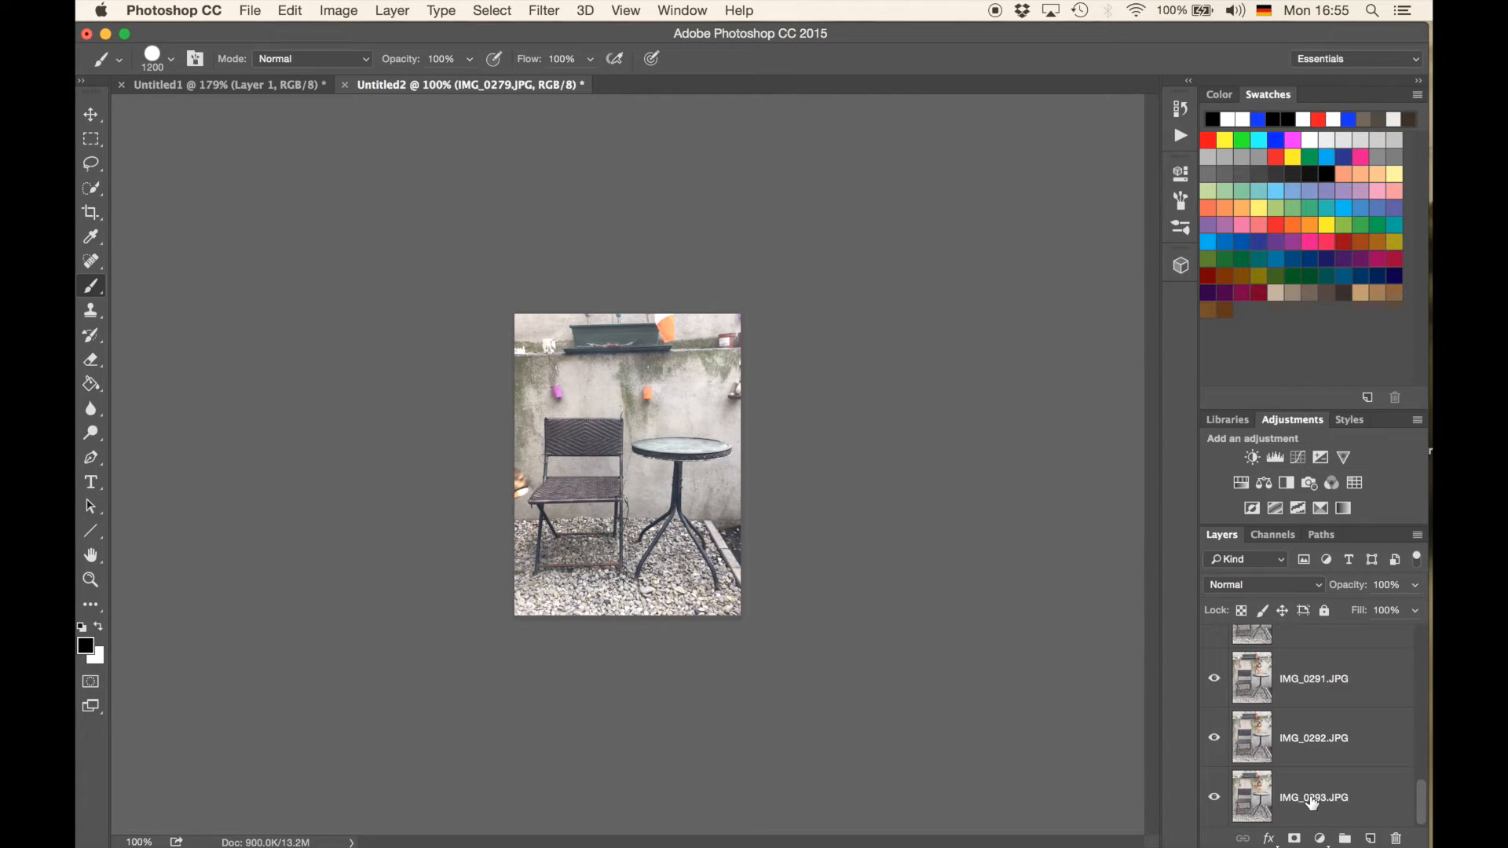
mouse_move(1362, 806)
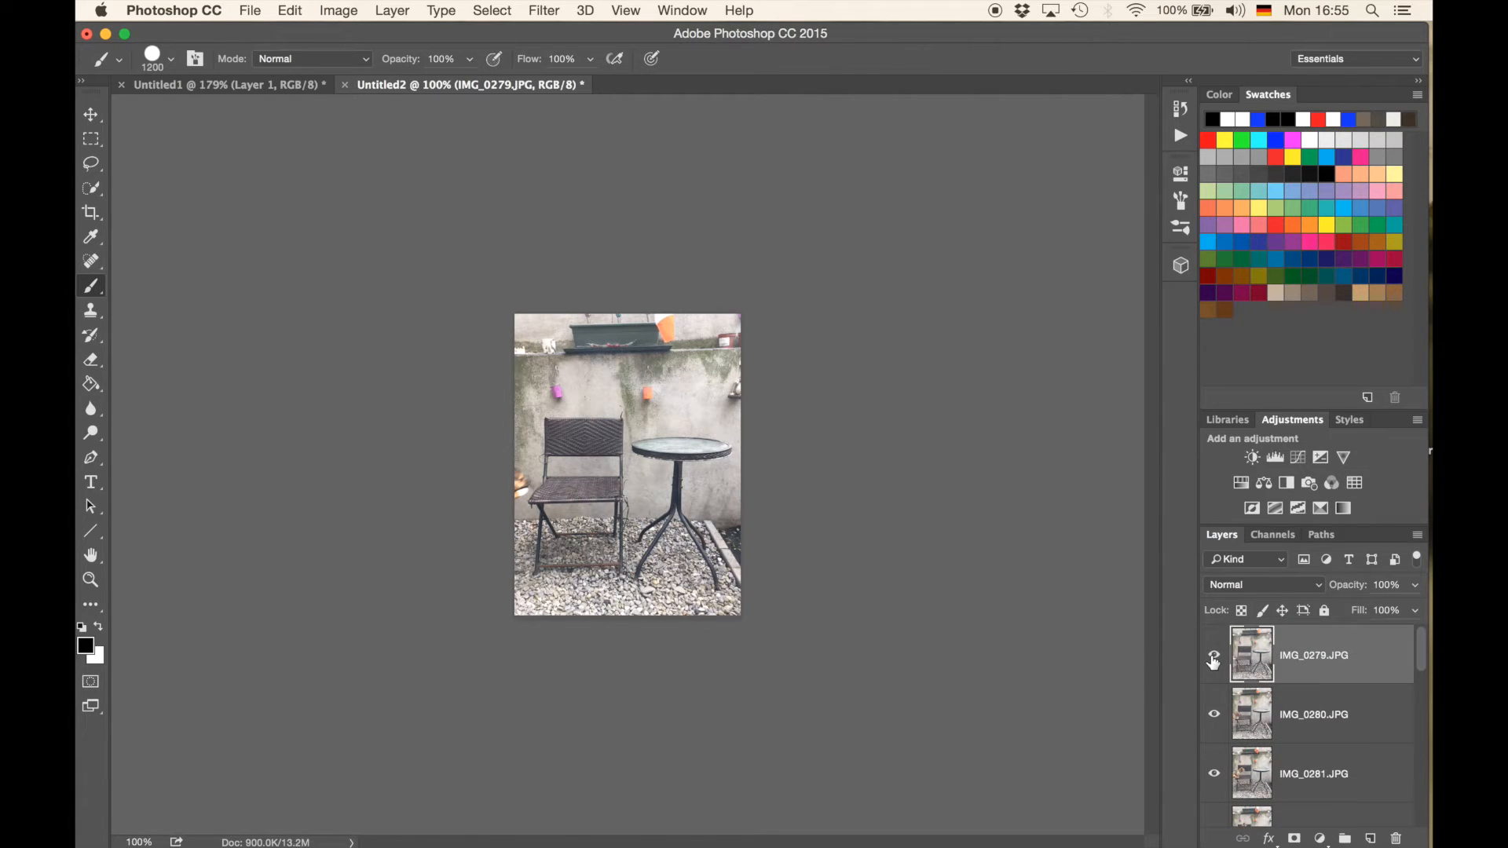
left_click(1213, 655)
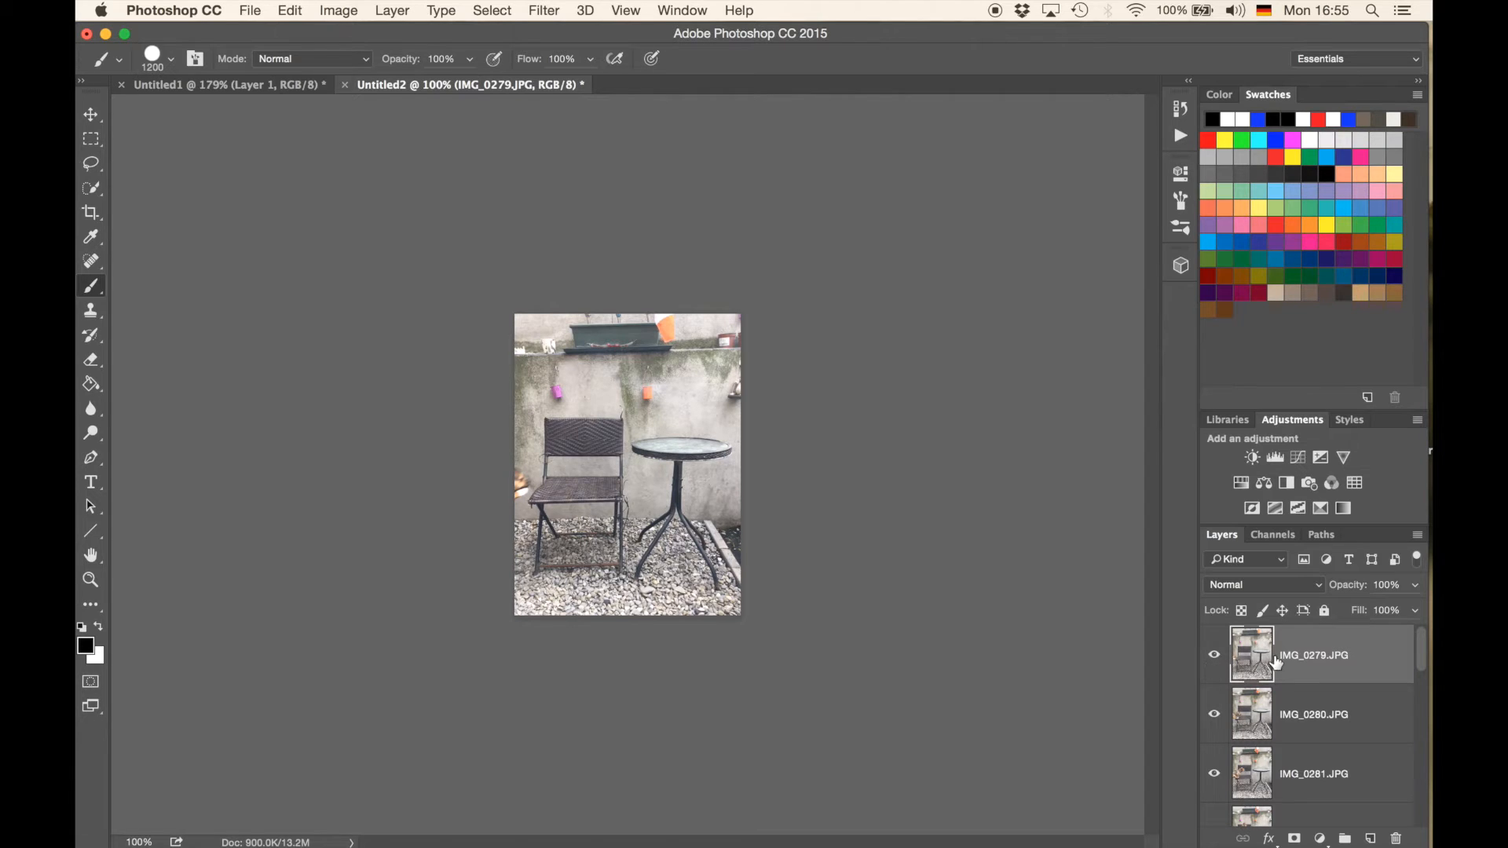
left_click(1214, 655)
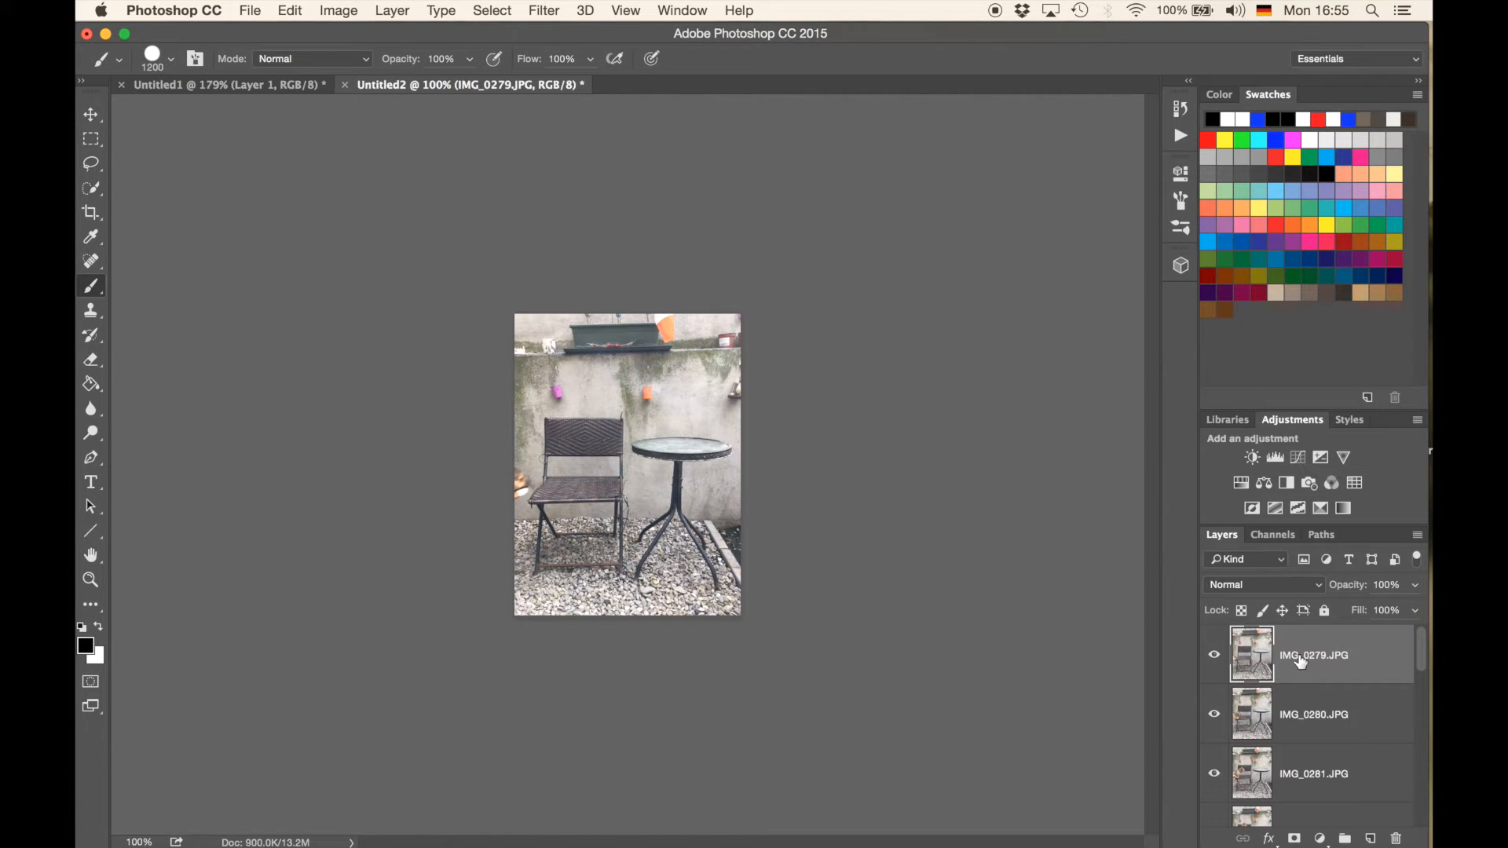
mouse_move(1313, 655)
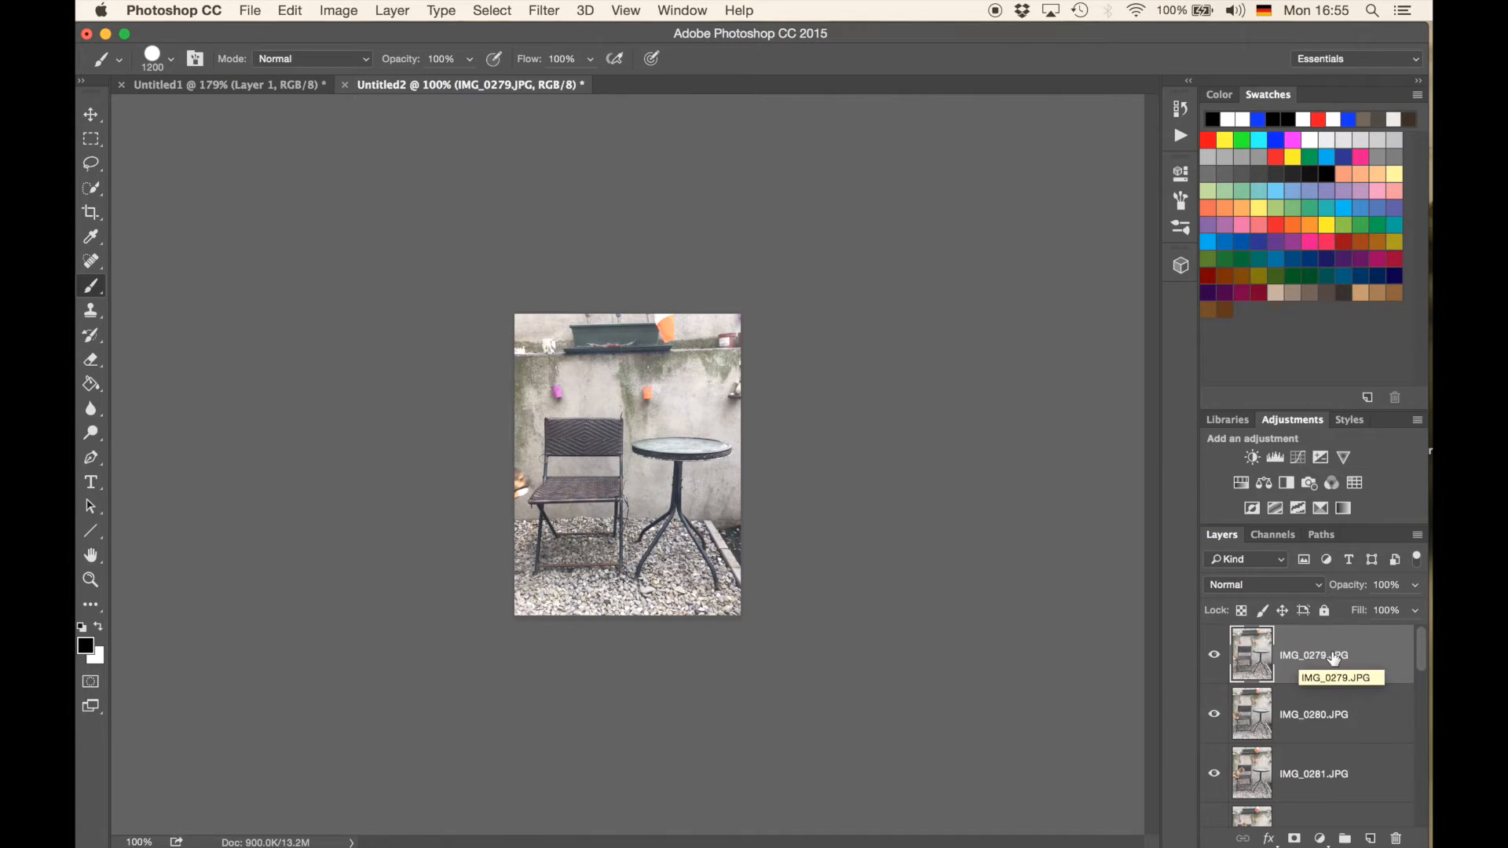
scroll("down", 3)
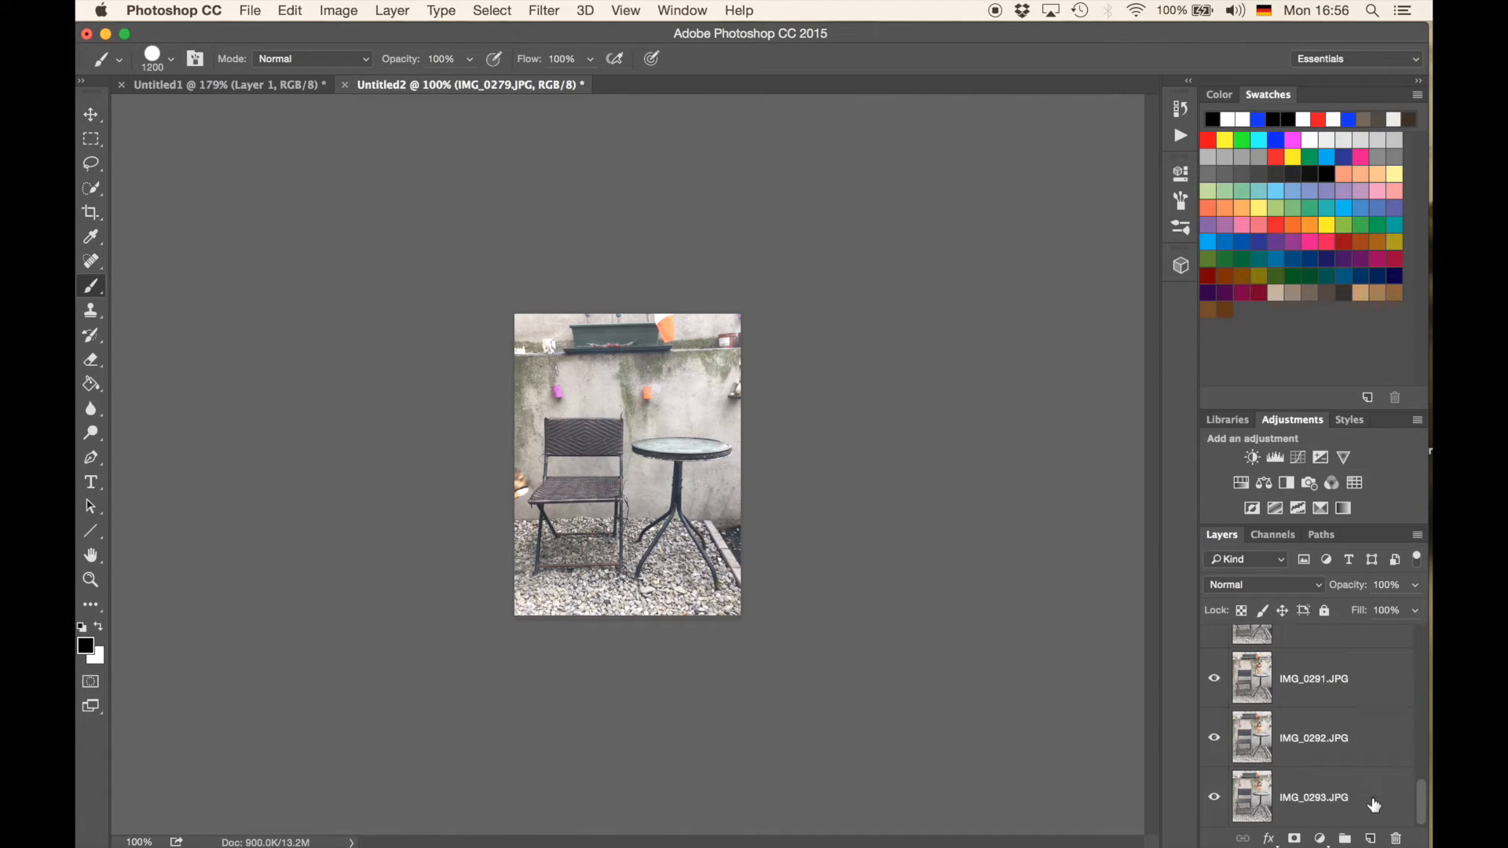
Select the layers down to IMG_0279 and reverse their order so IMG_0293 is on top.
left_click(391, 10)
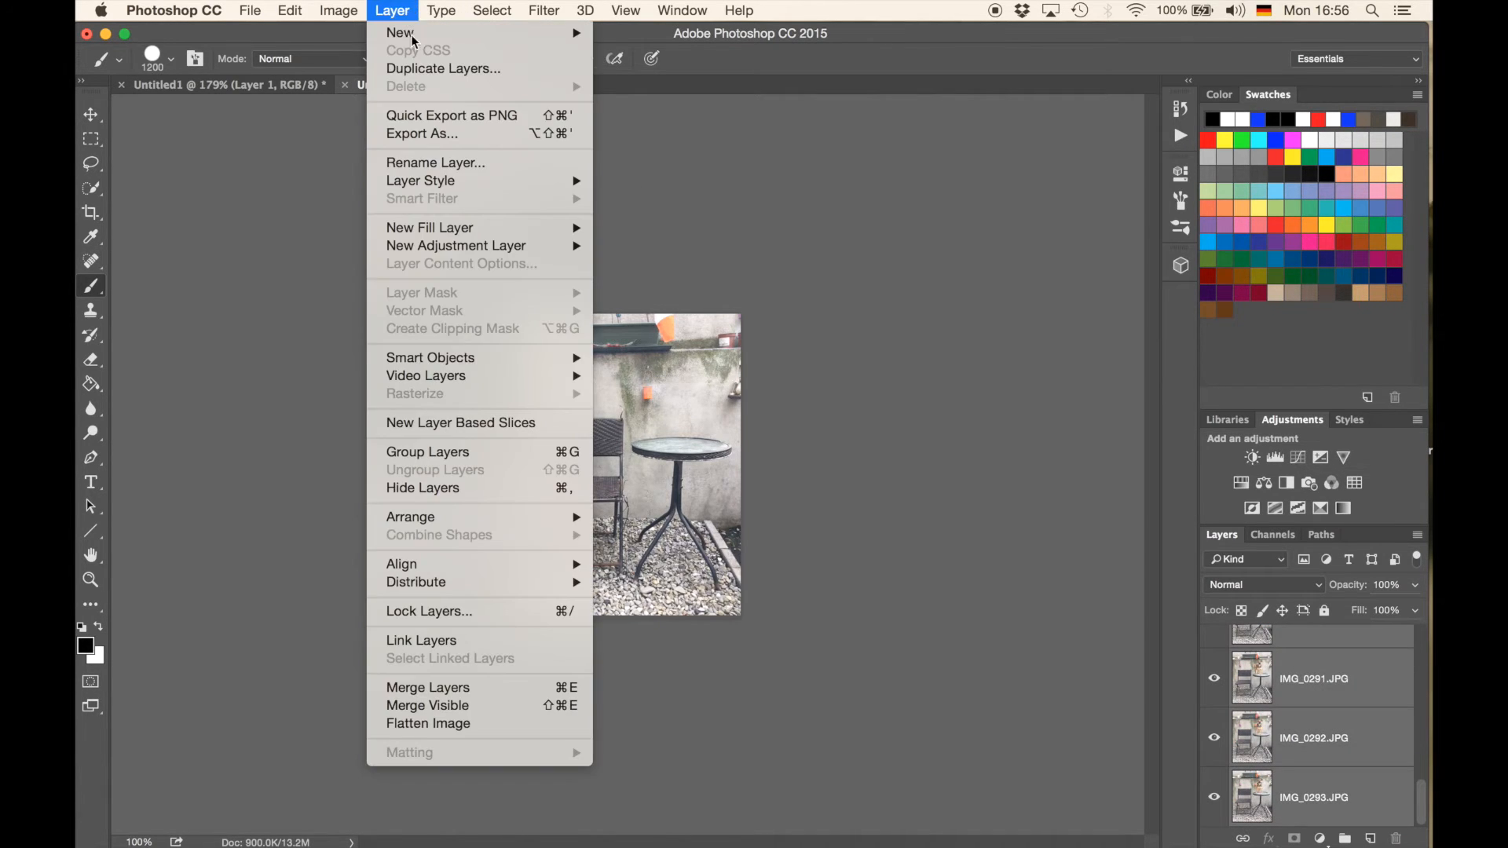
mouse_move(410, 517)
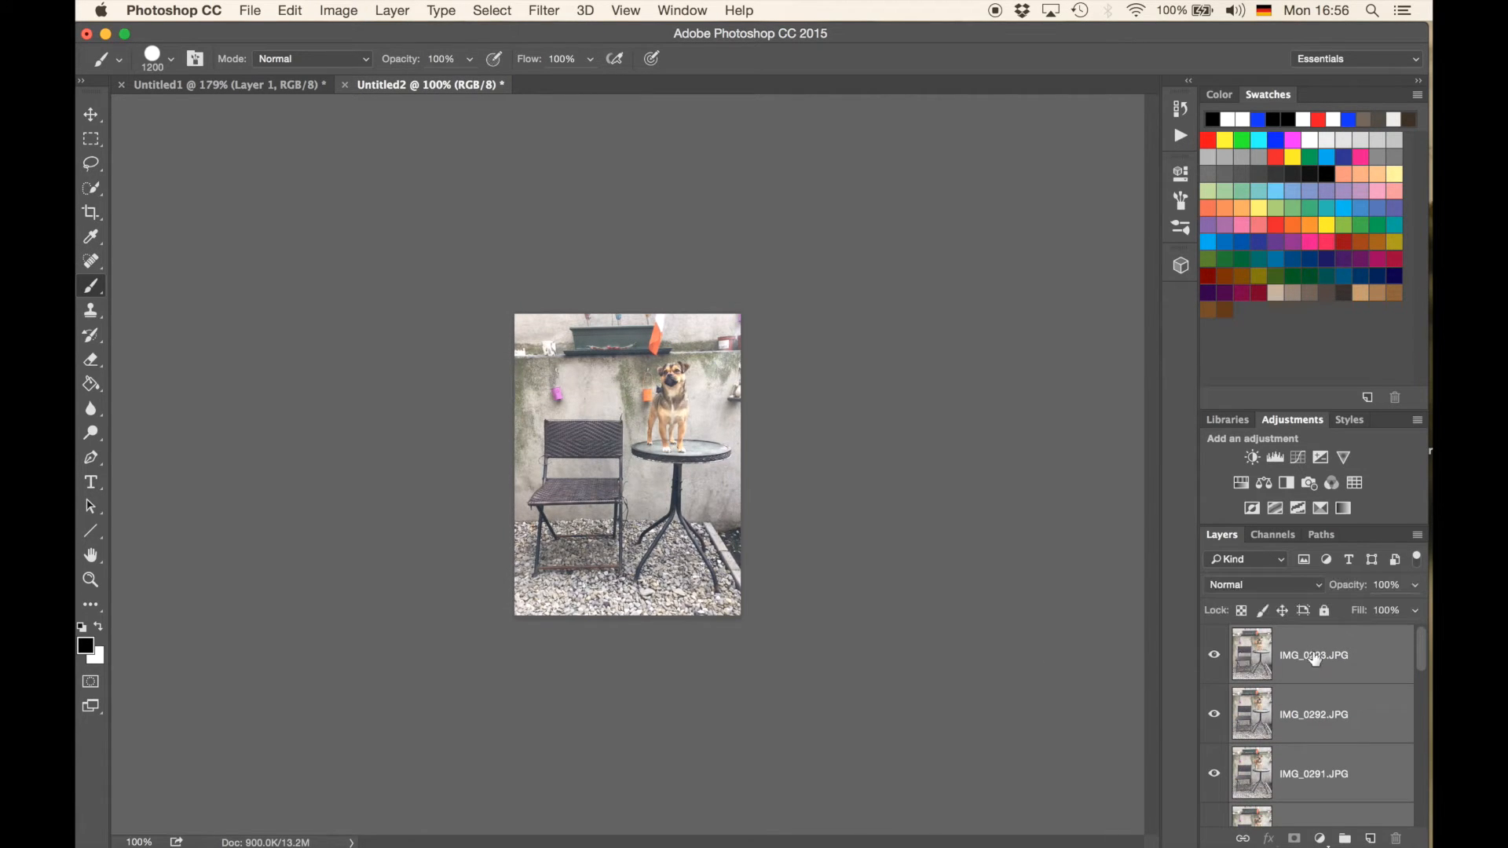
scroll("down", 3)
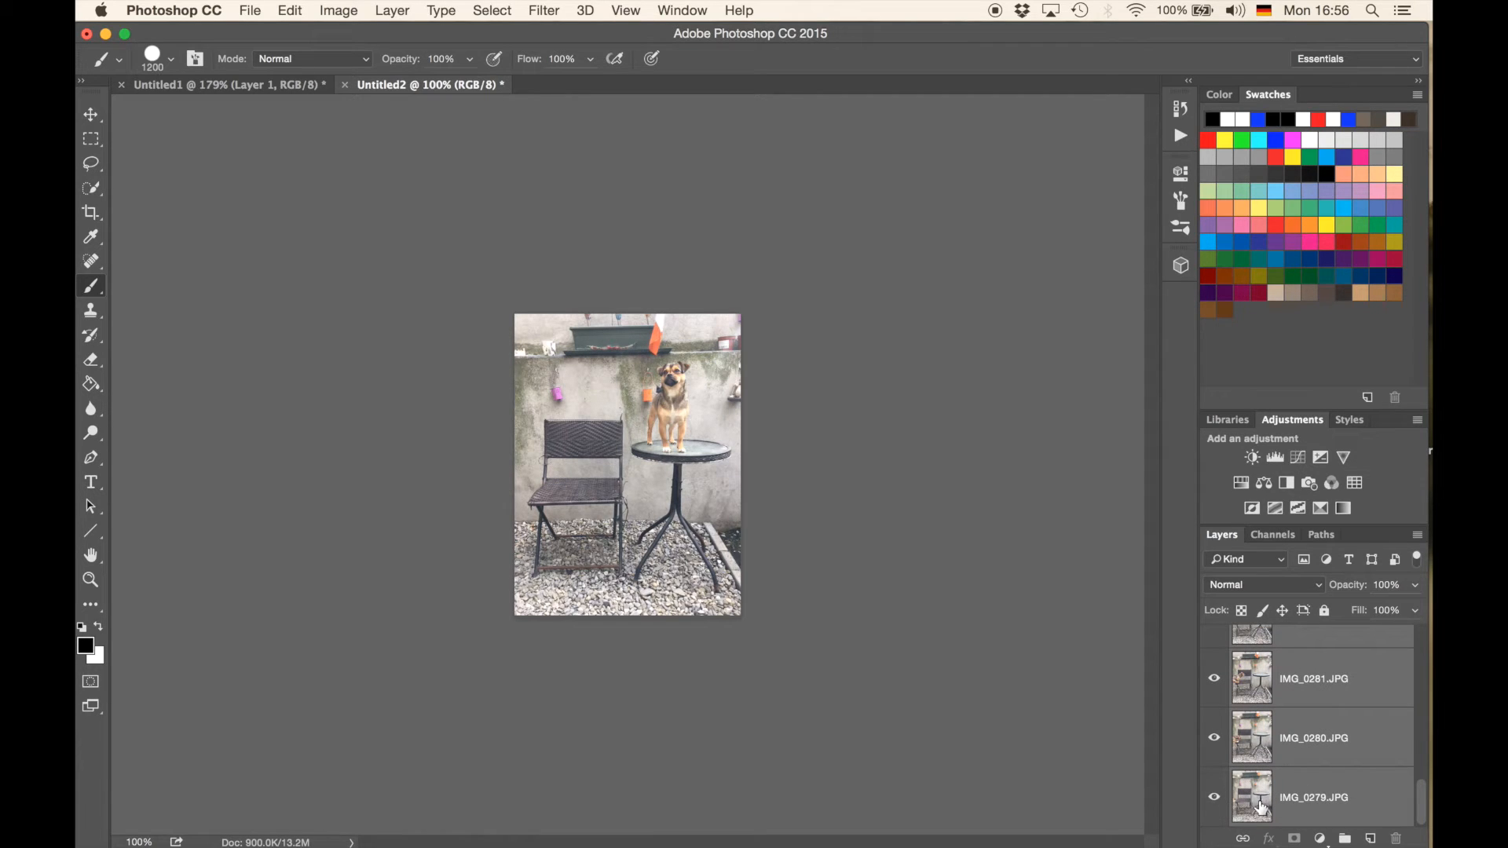
left_click(1214, 796)
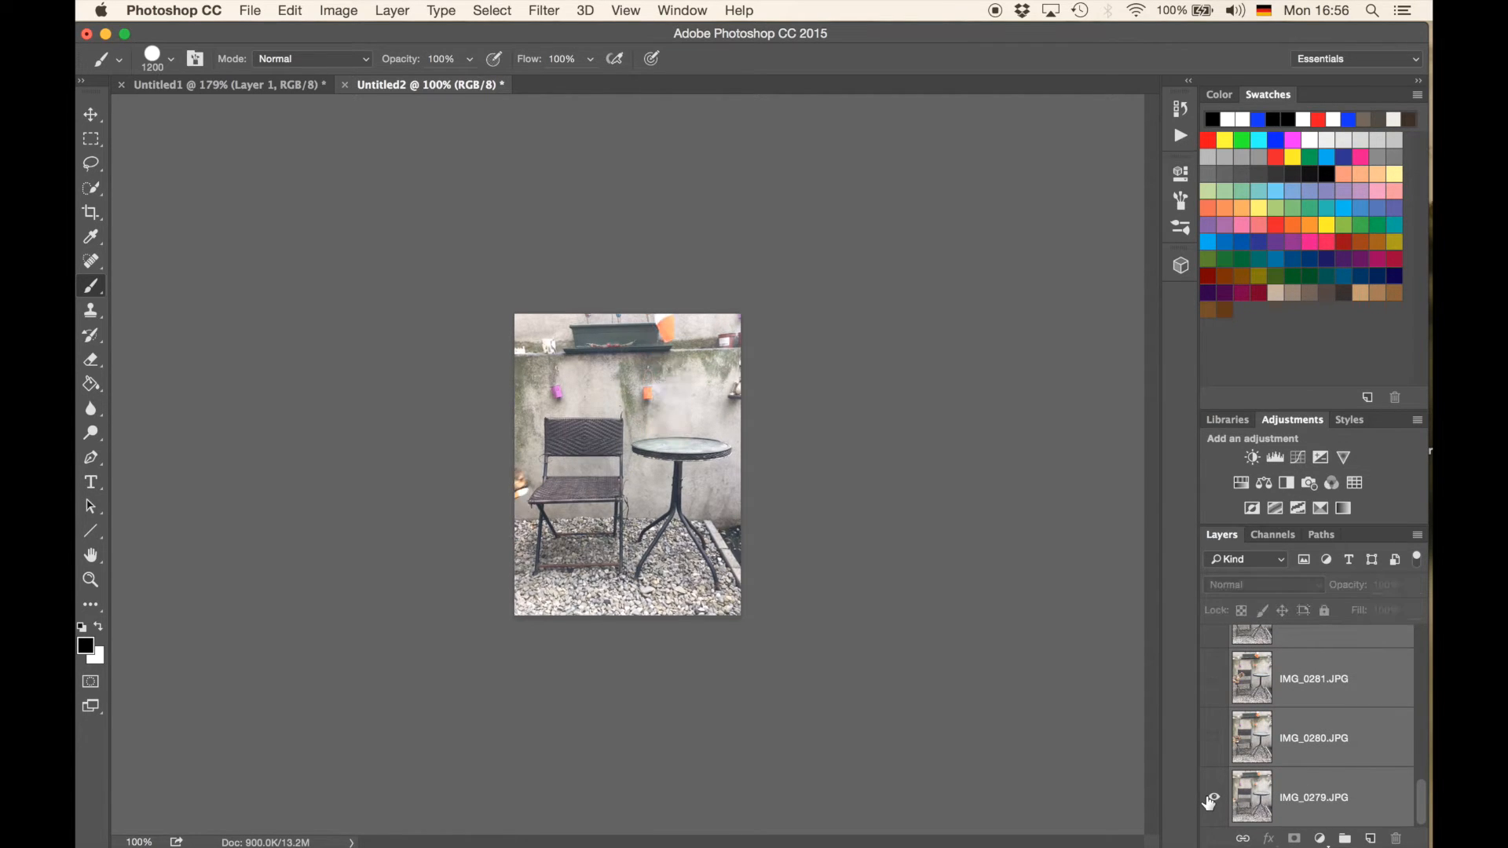
left_click(1214, 797)
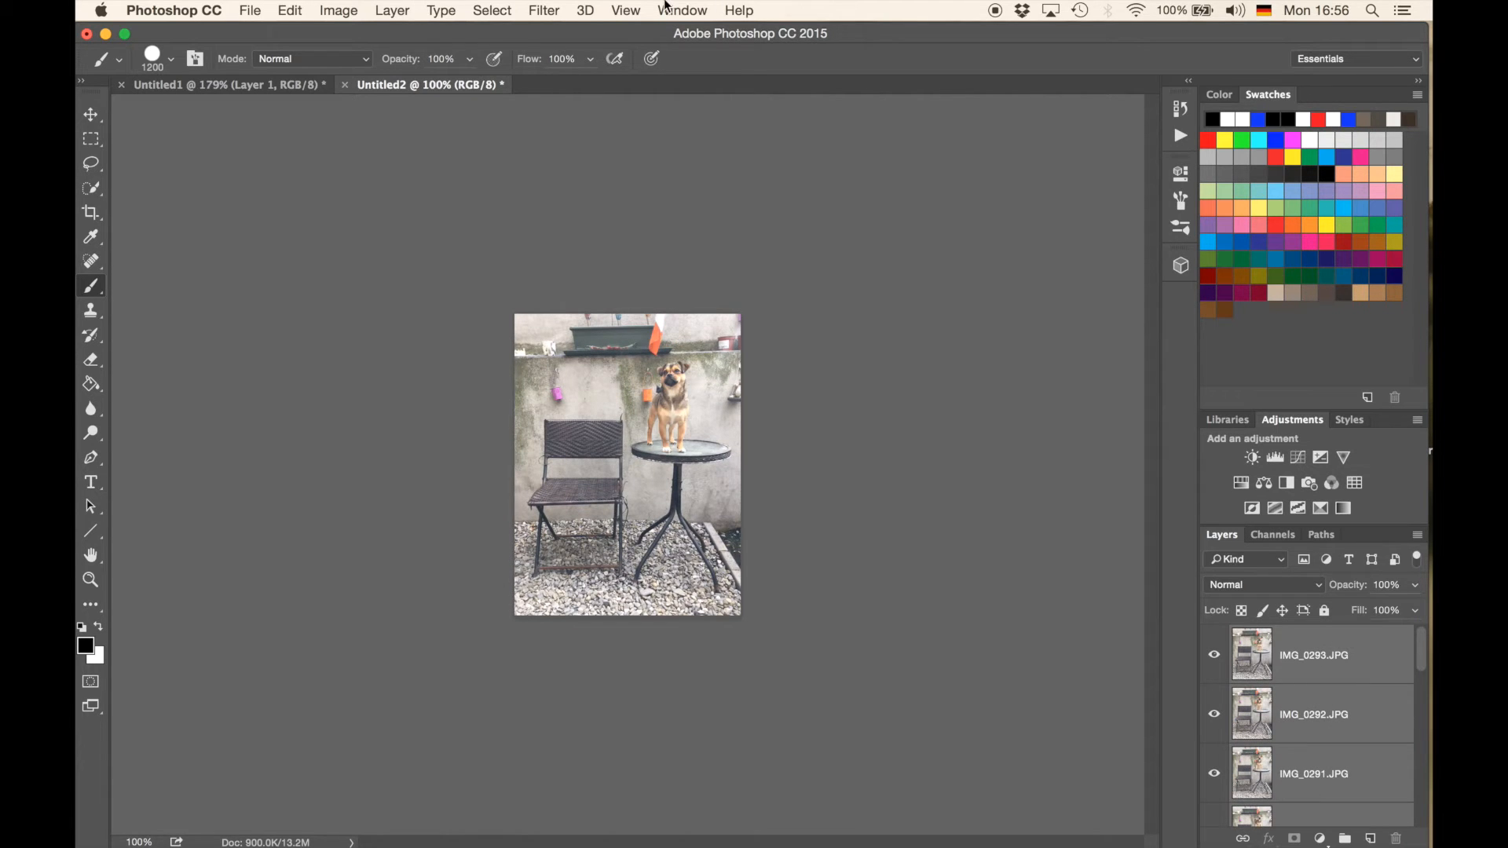
Show the Timeline panel and create a frame animation instead of a video timeline.
left_click(682, 10)
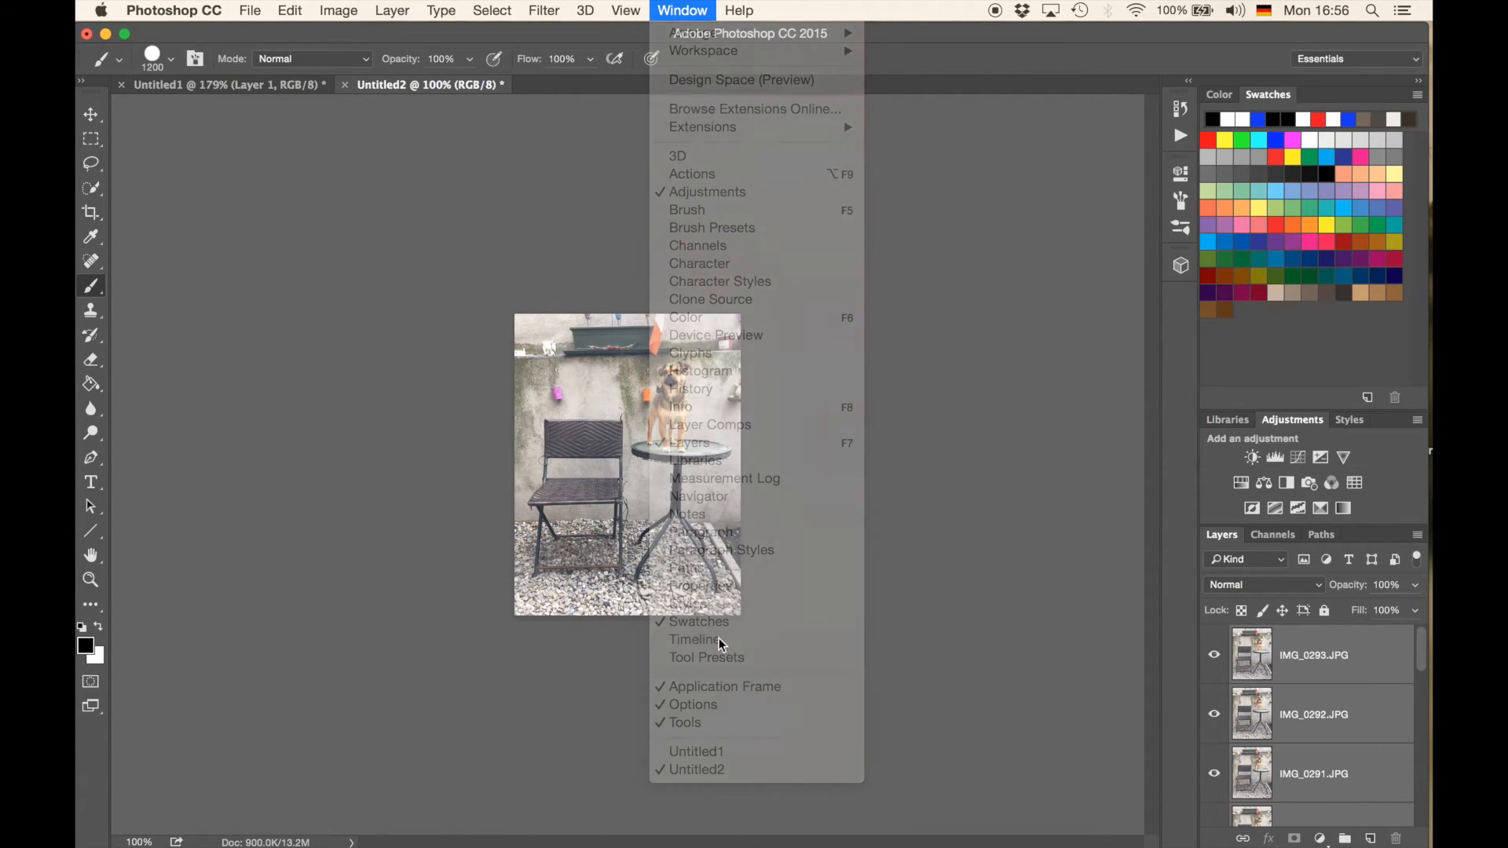
left_click(694, 639)
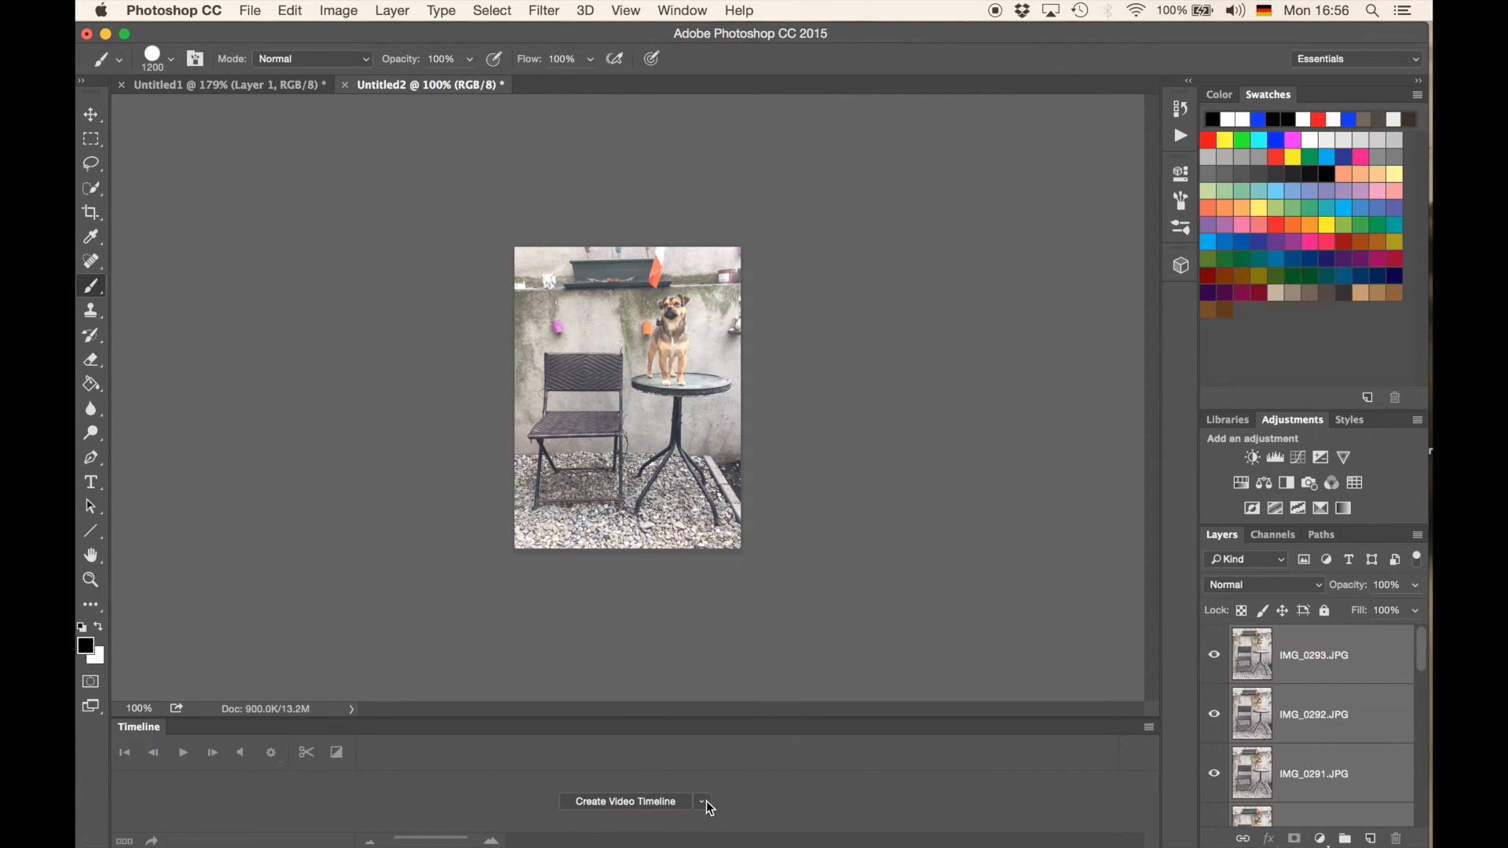
left_click(703, 802)
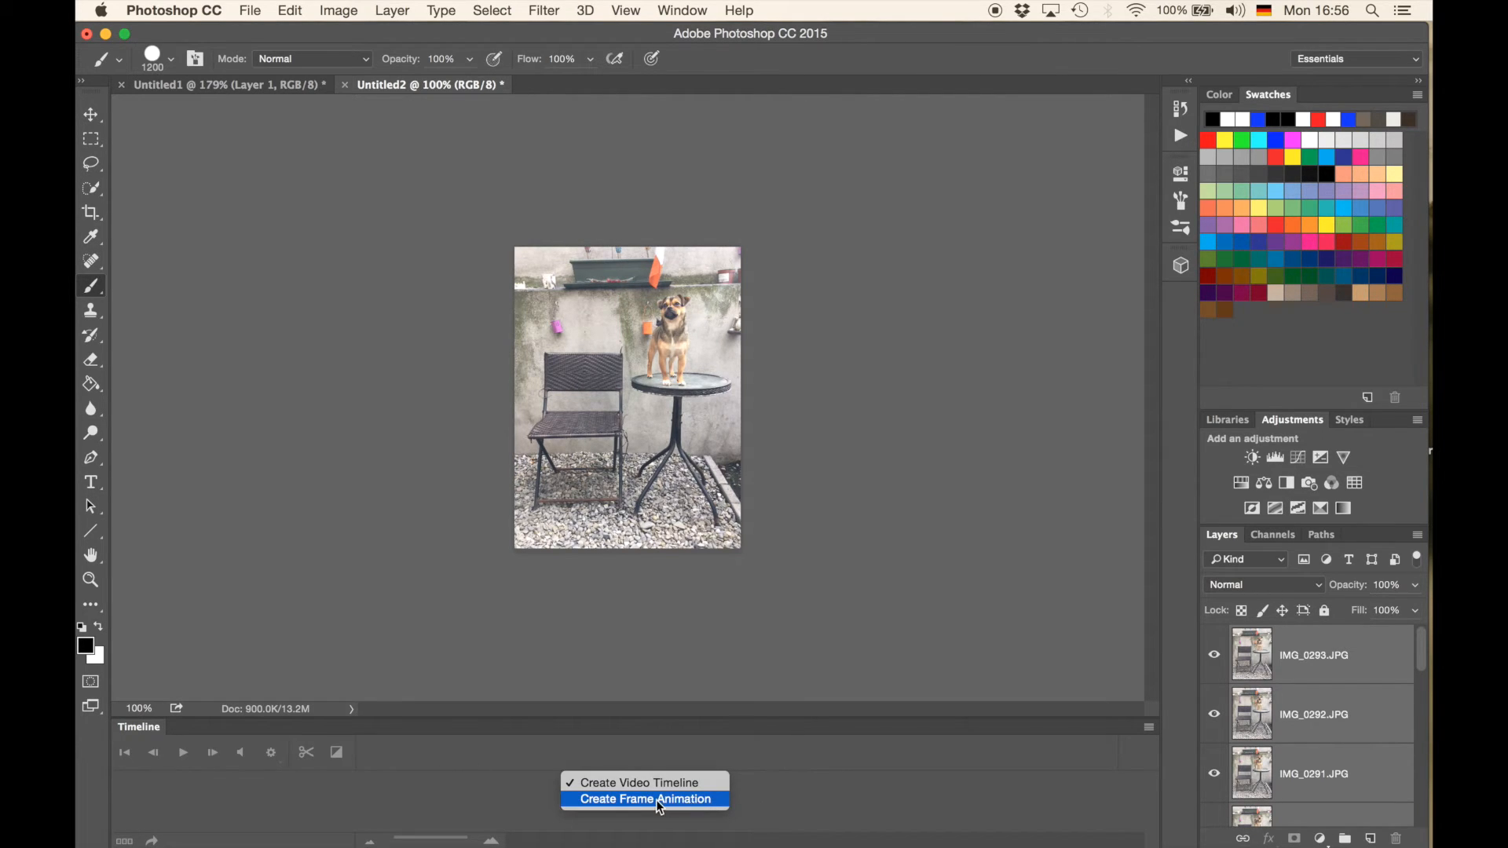
left_click(644, 798)
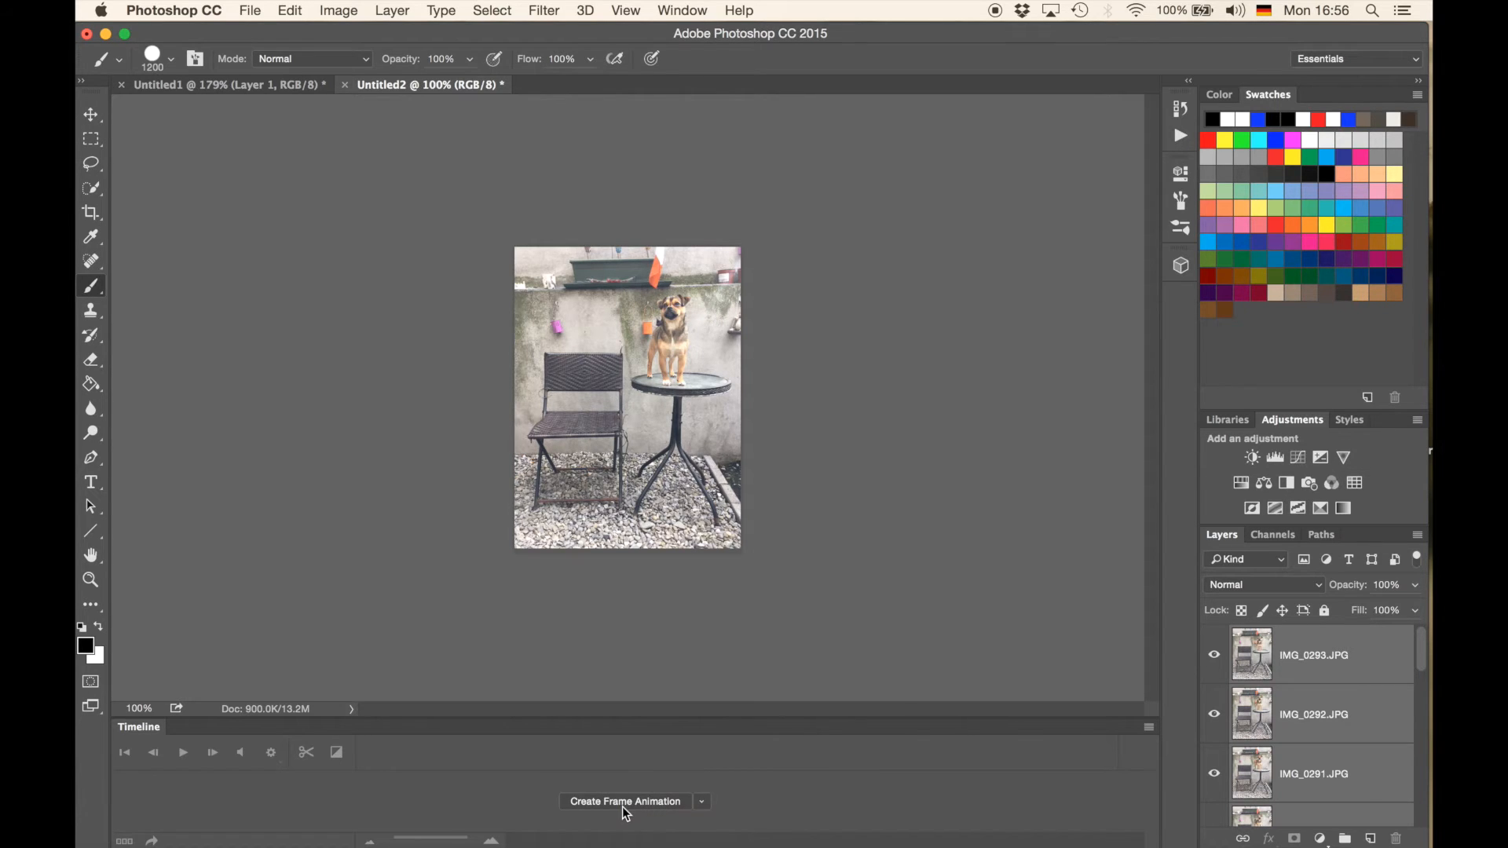
left_click(624, 801)
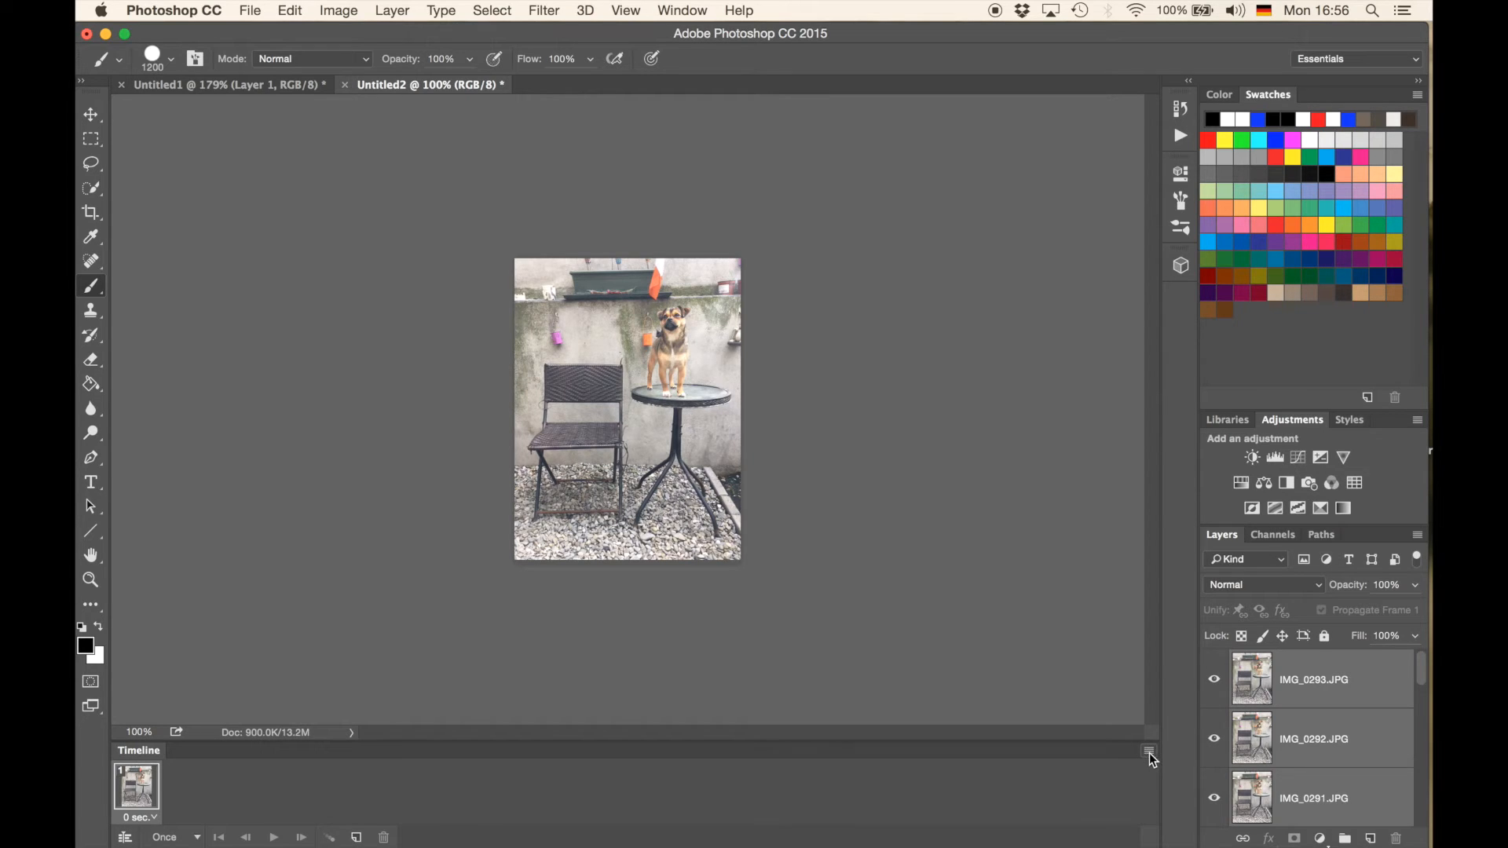
Make 15 frames from the photo layers, preview frames 2 and 5, and set No delay.
left_click(1150, 752)
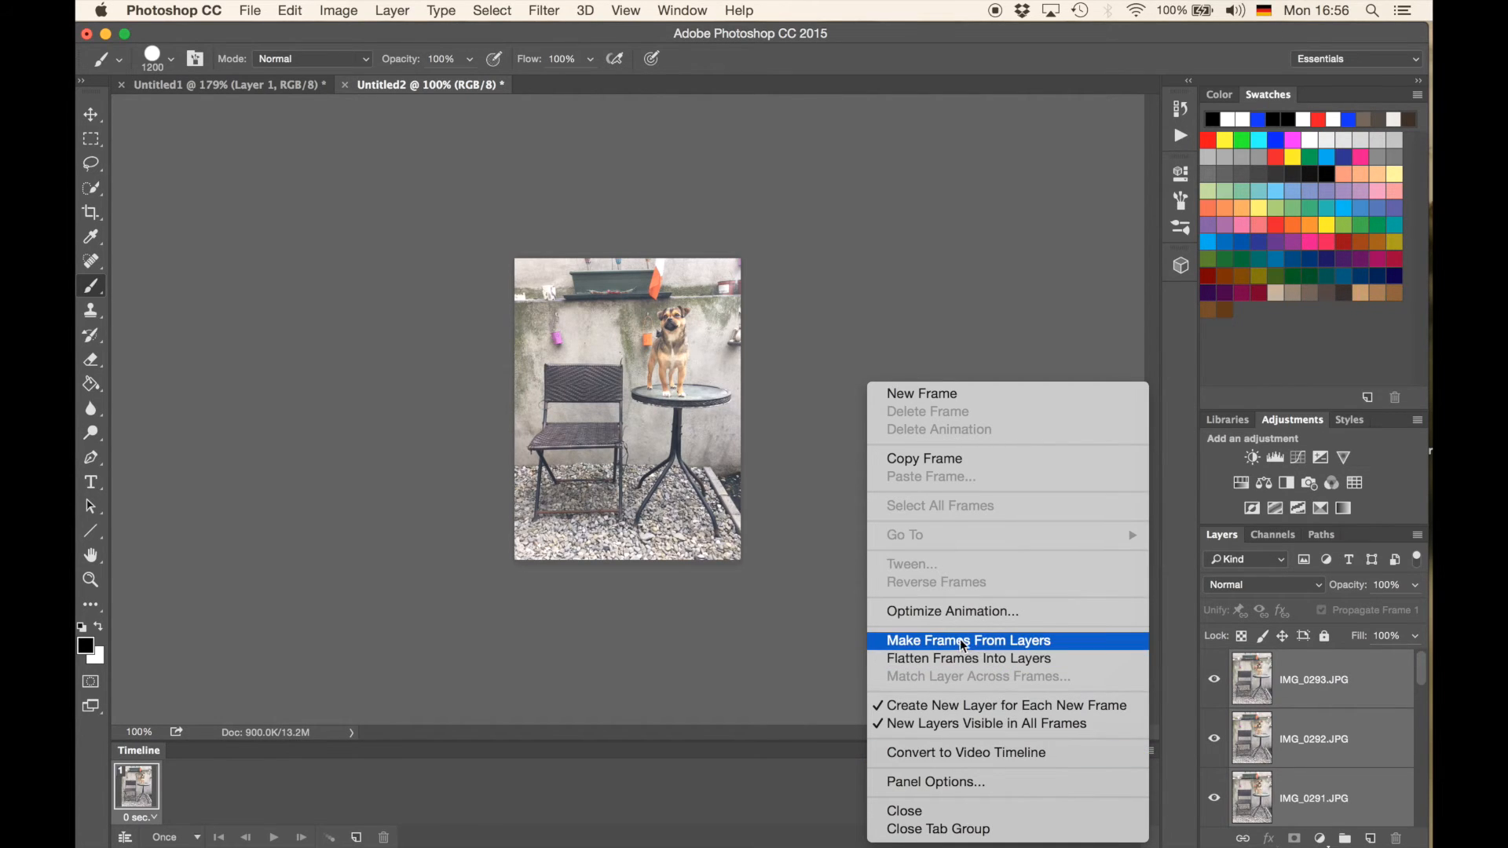
left_click(967, 641)
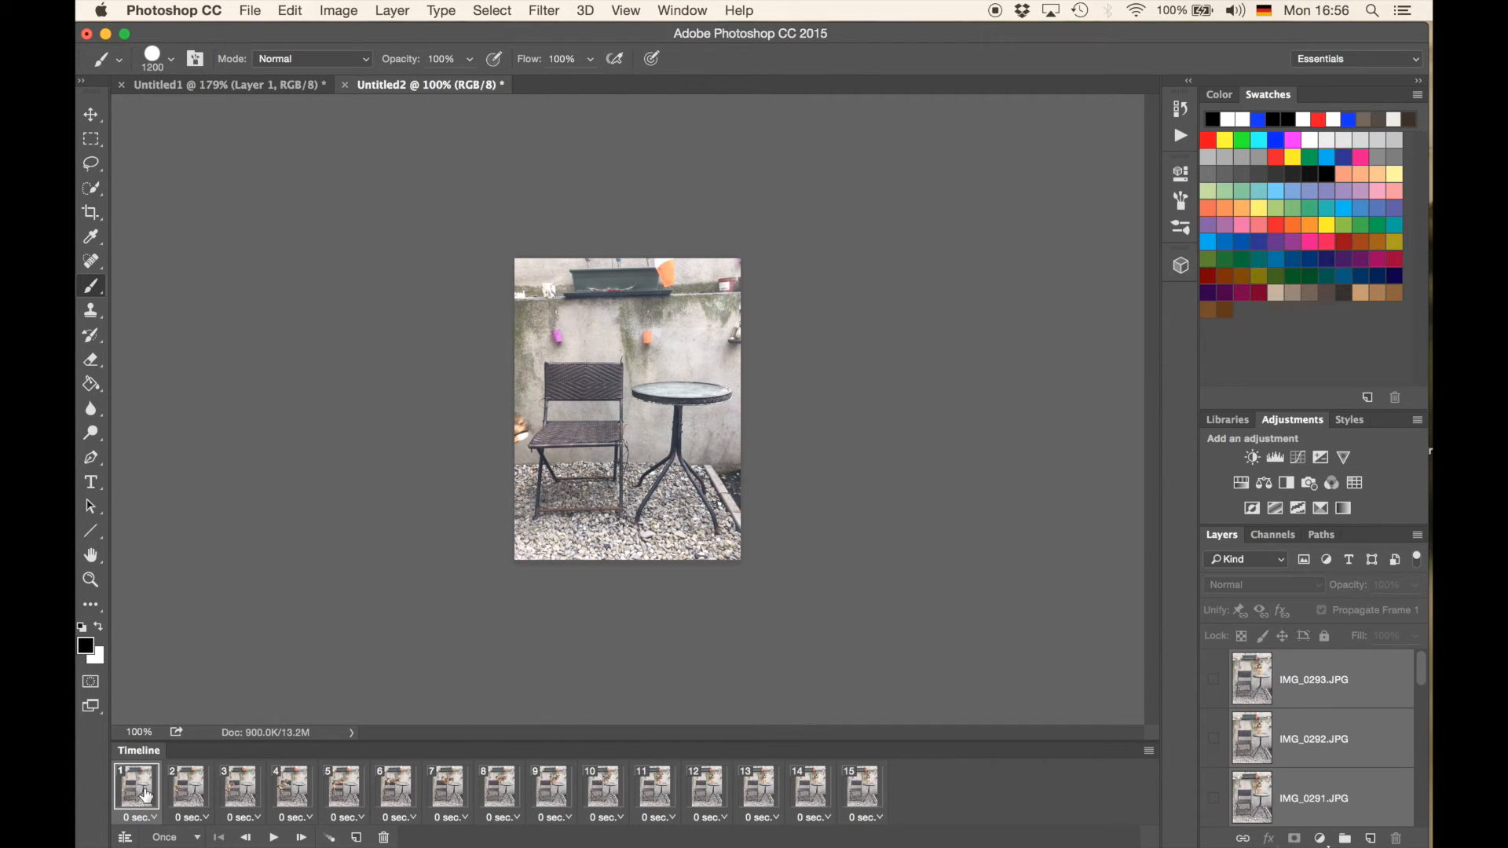
left_click(188, 789)
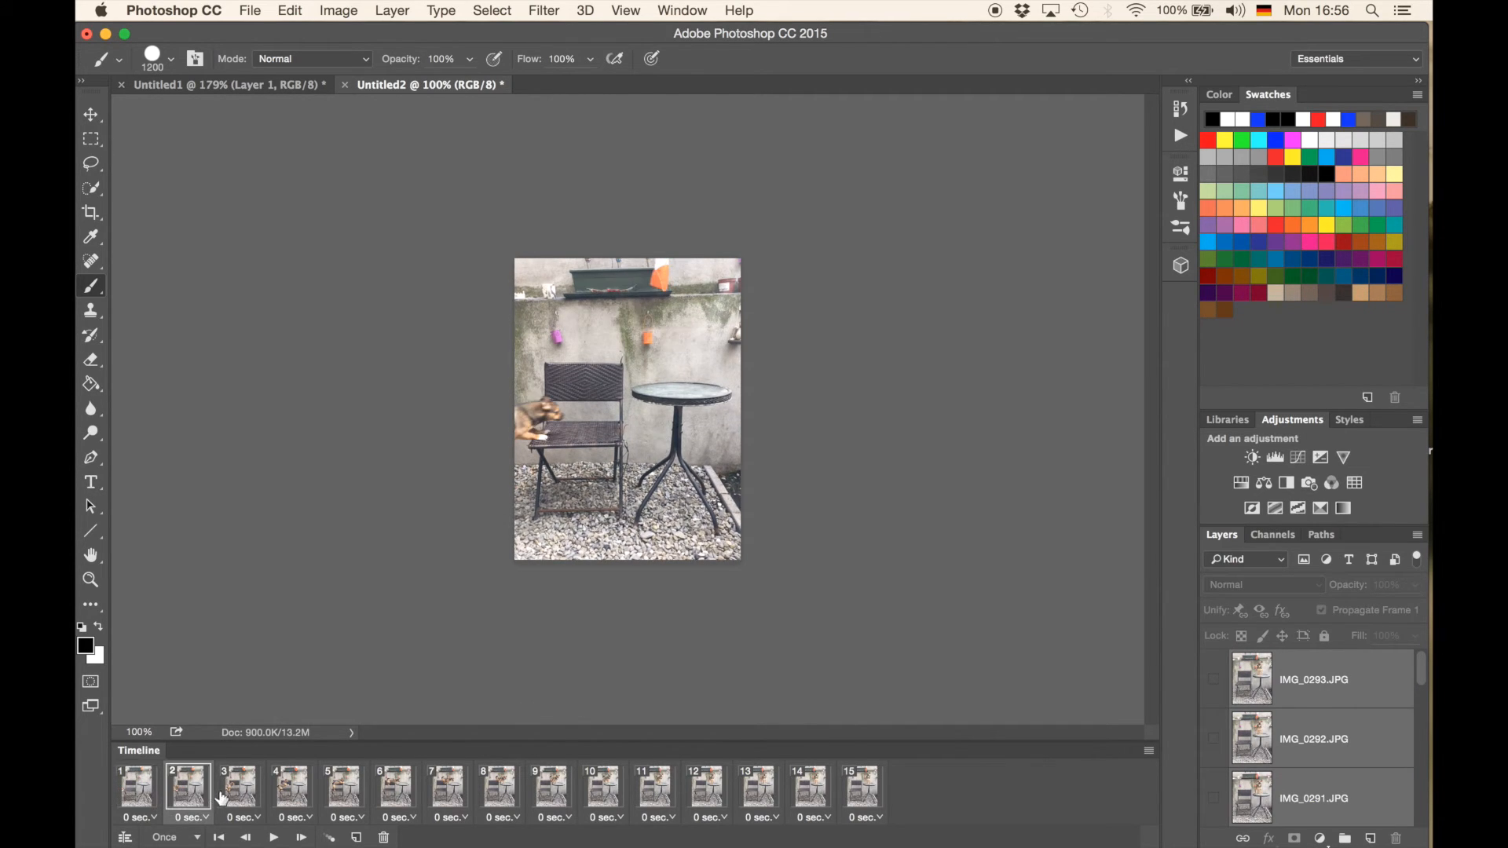
left_click(344, 788)
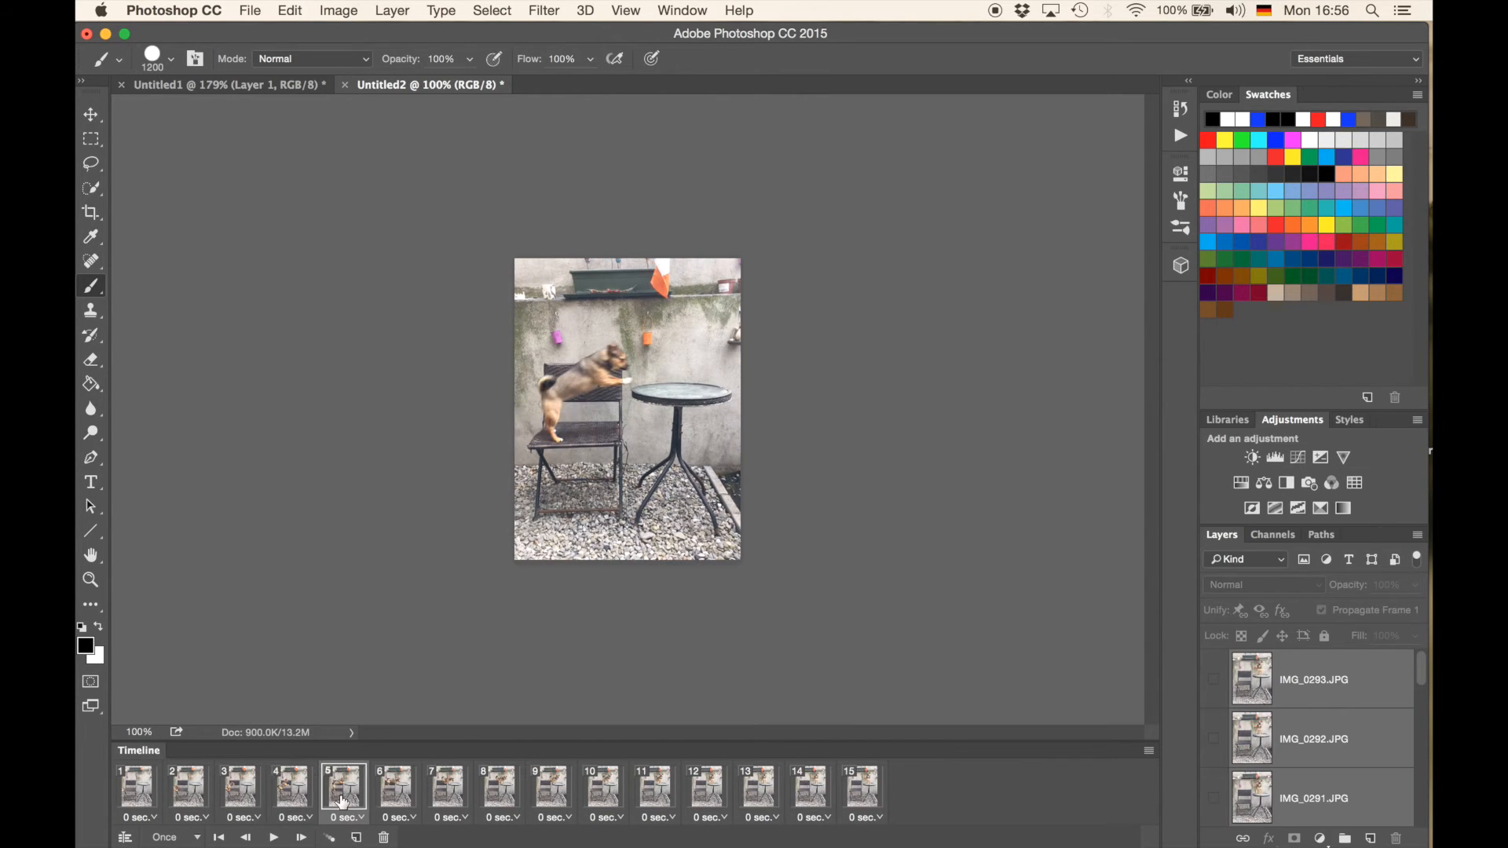
left_click(446, 789)
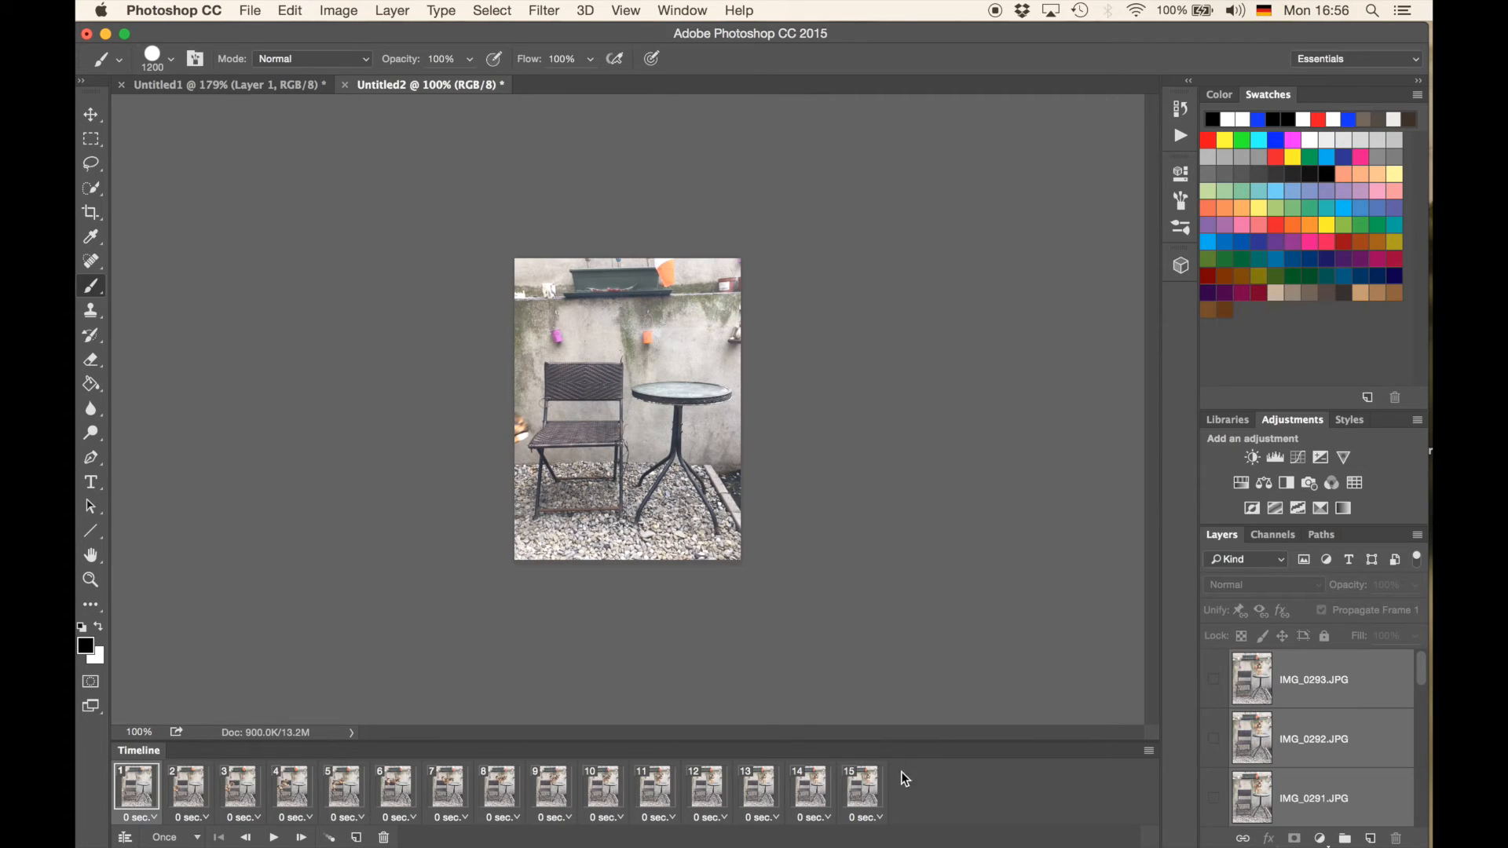
mouse_move(875, 798)
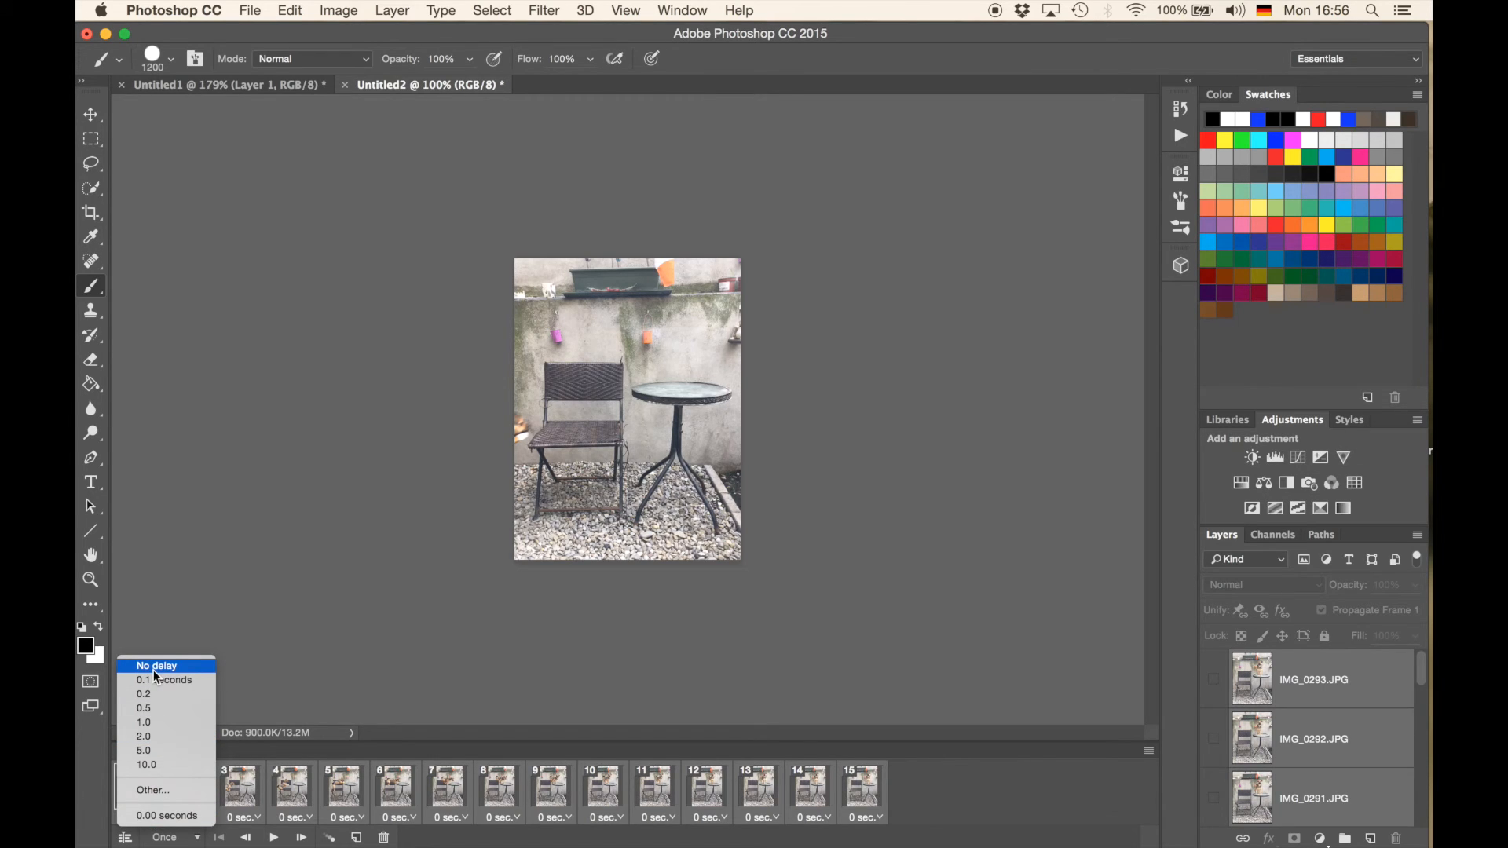
left_click(157, 665)
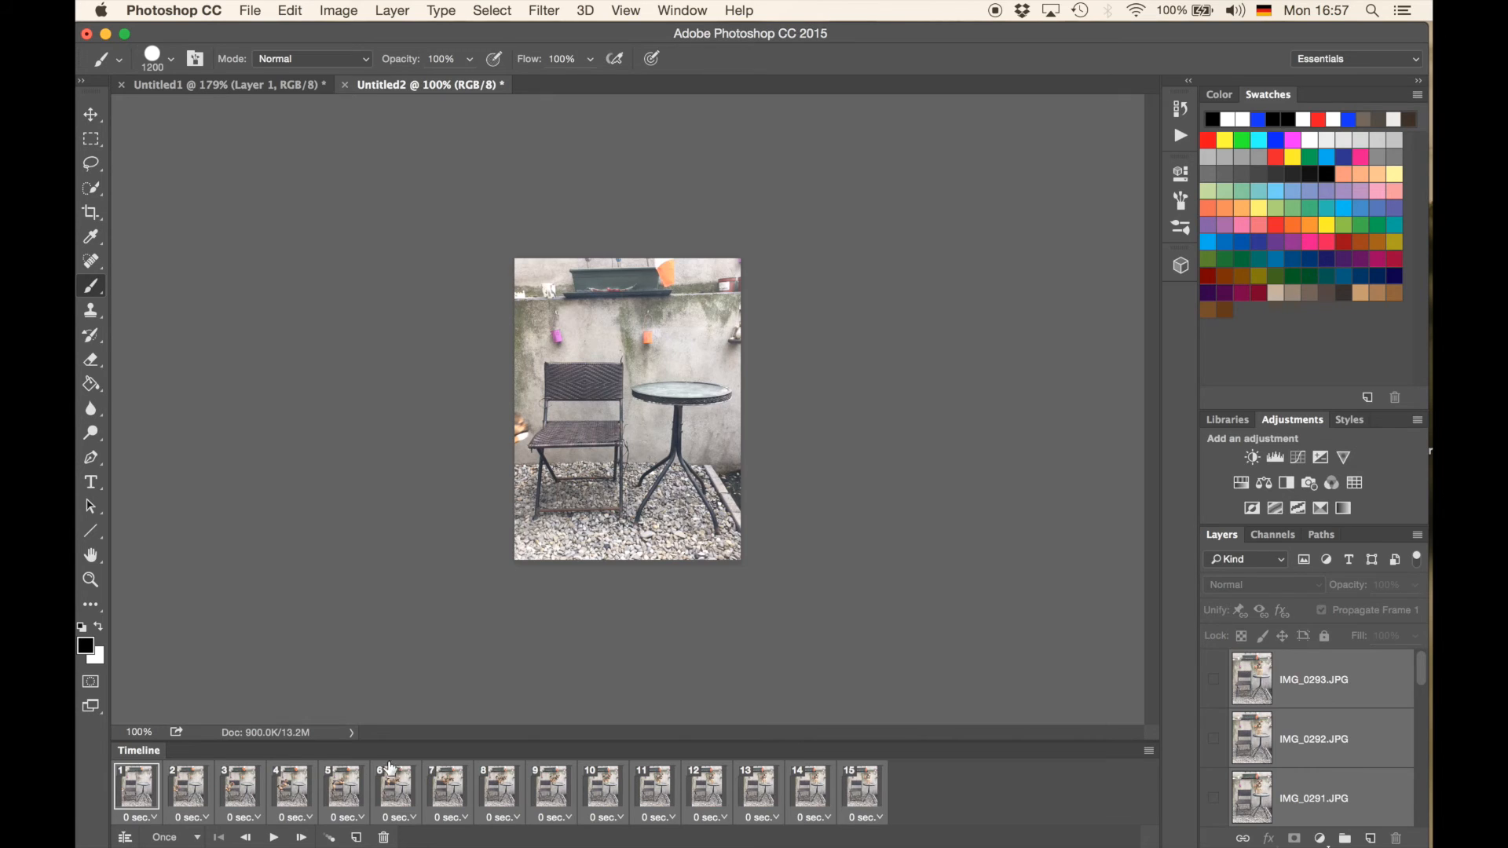
Play the dog animation in the Timeline until it reaches frame 15.
left_click(272, 837)
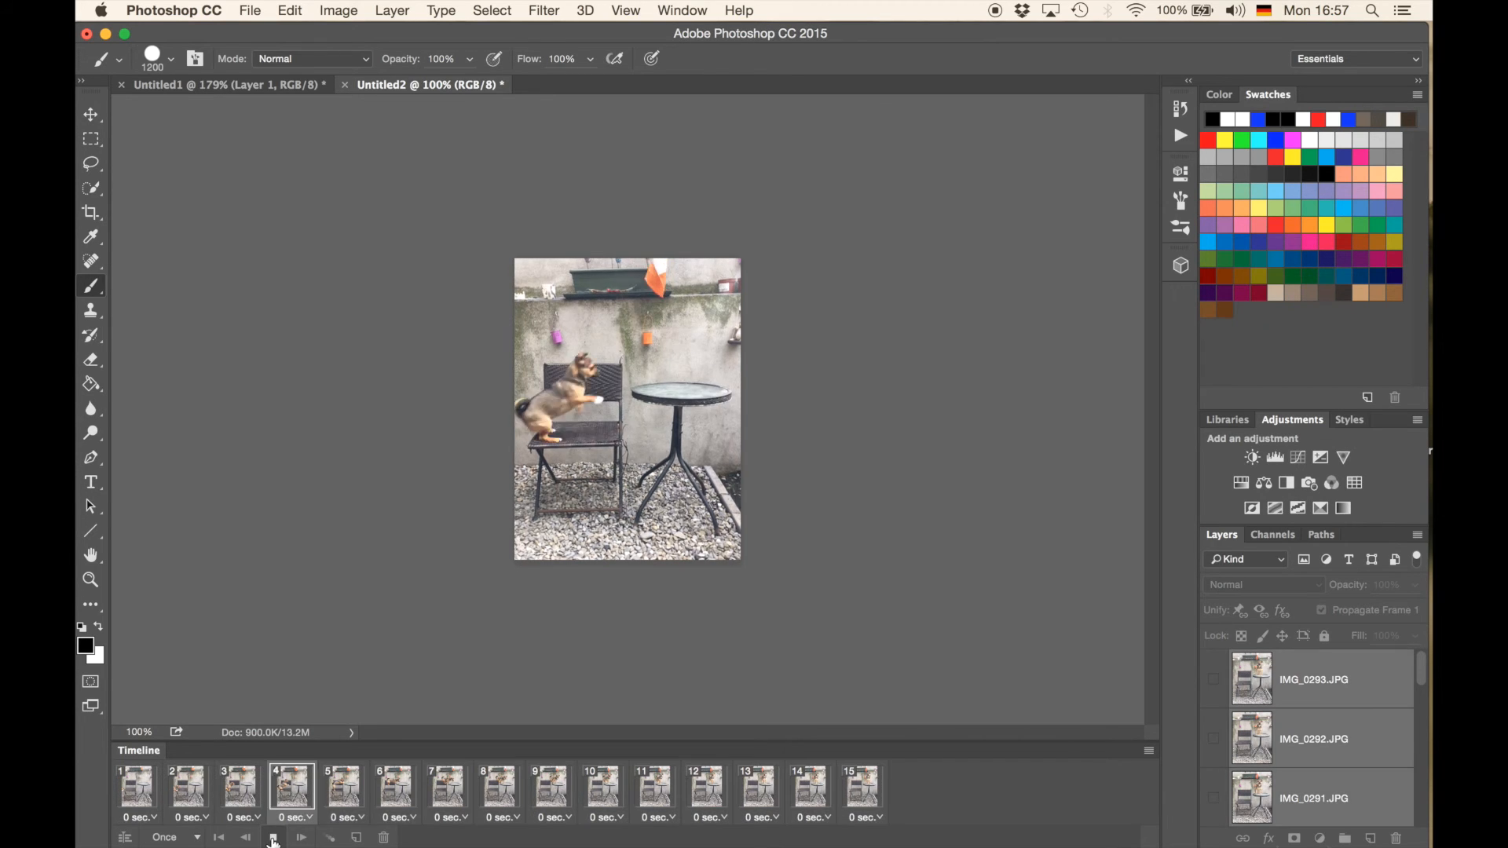
left_click(273, 838)
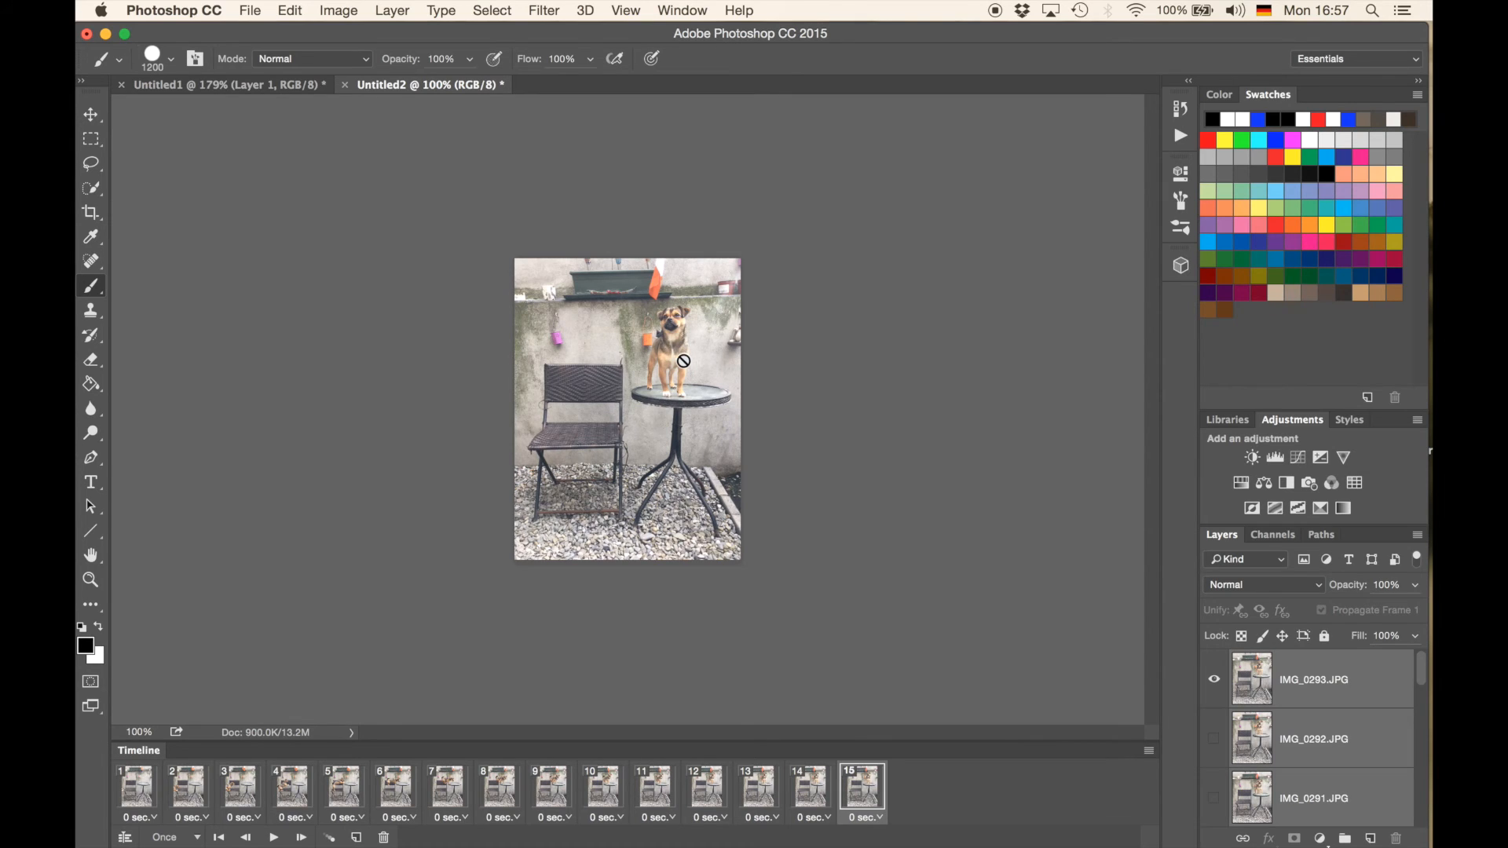
mouse_move(248, 8)
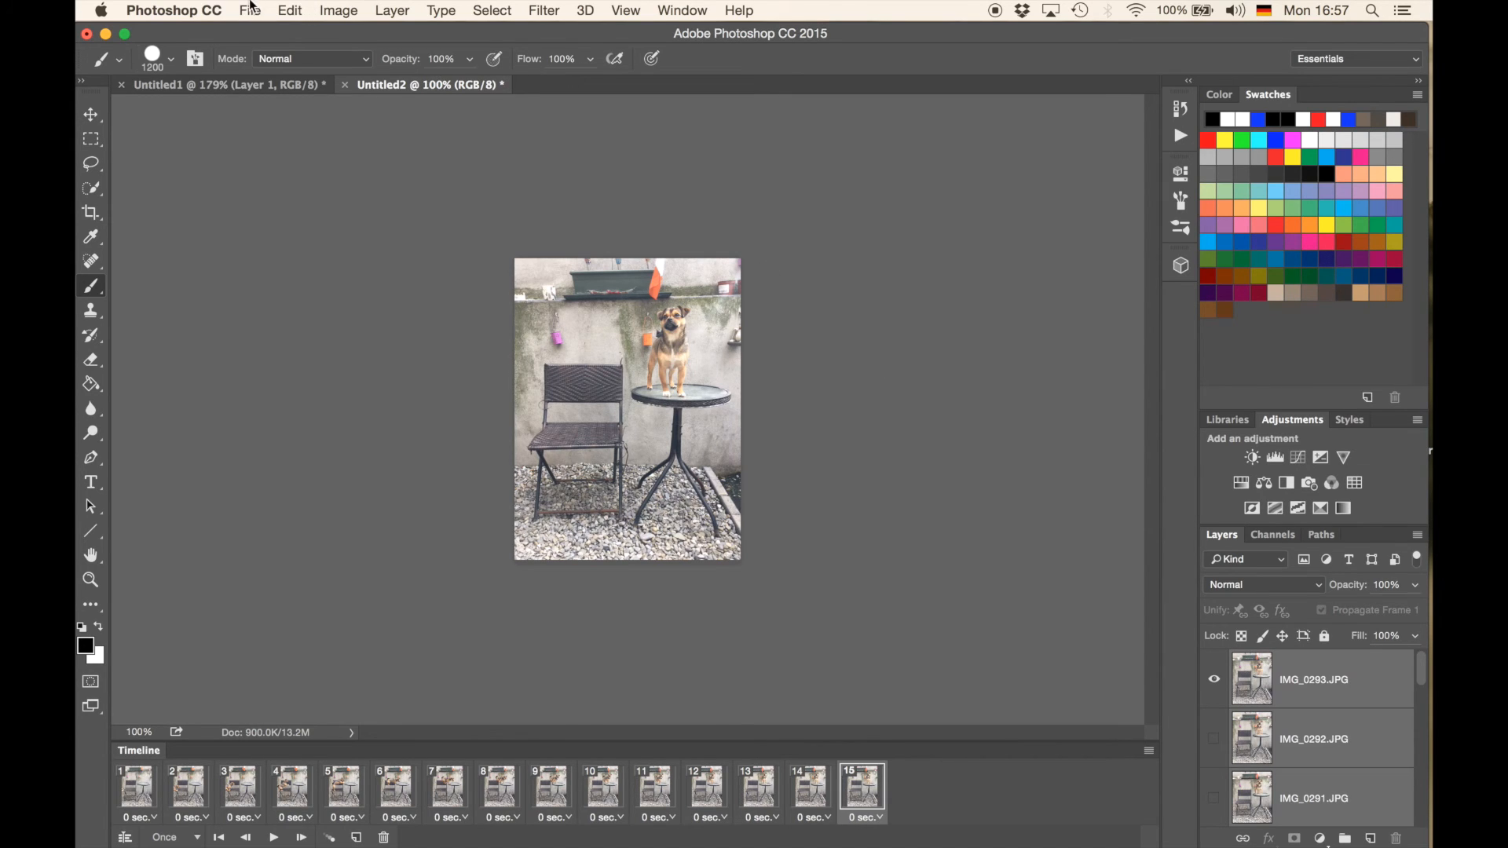
Open Save for Web from the File menu to export the animation as a GIF.
left_click(249, 10)
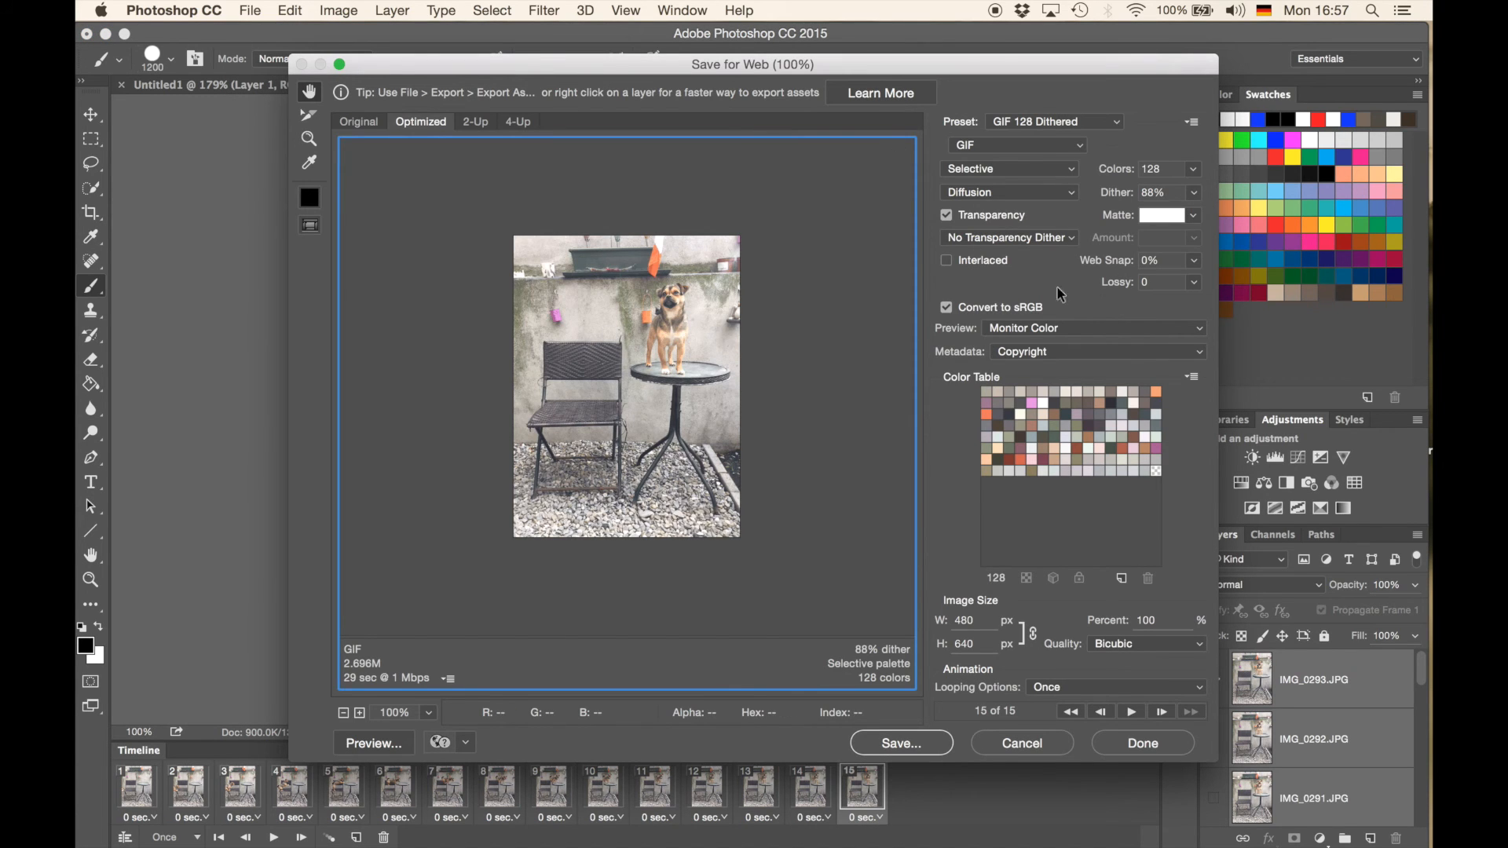
mouse_move(1054, 121)
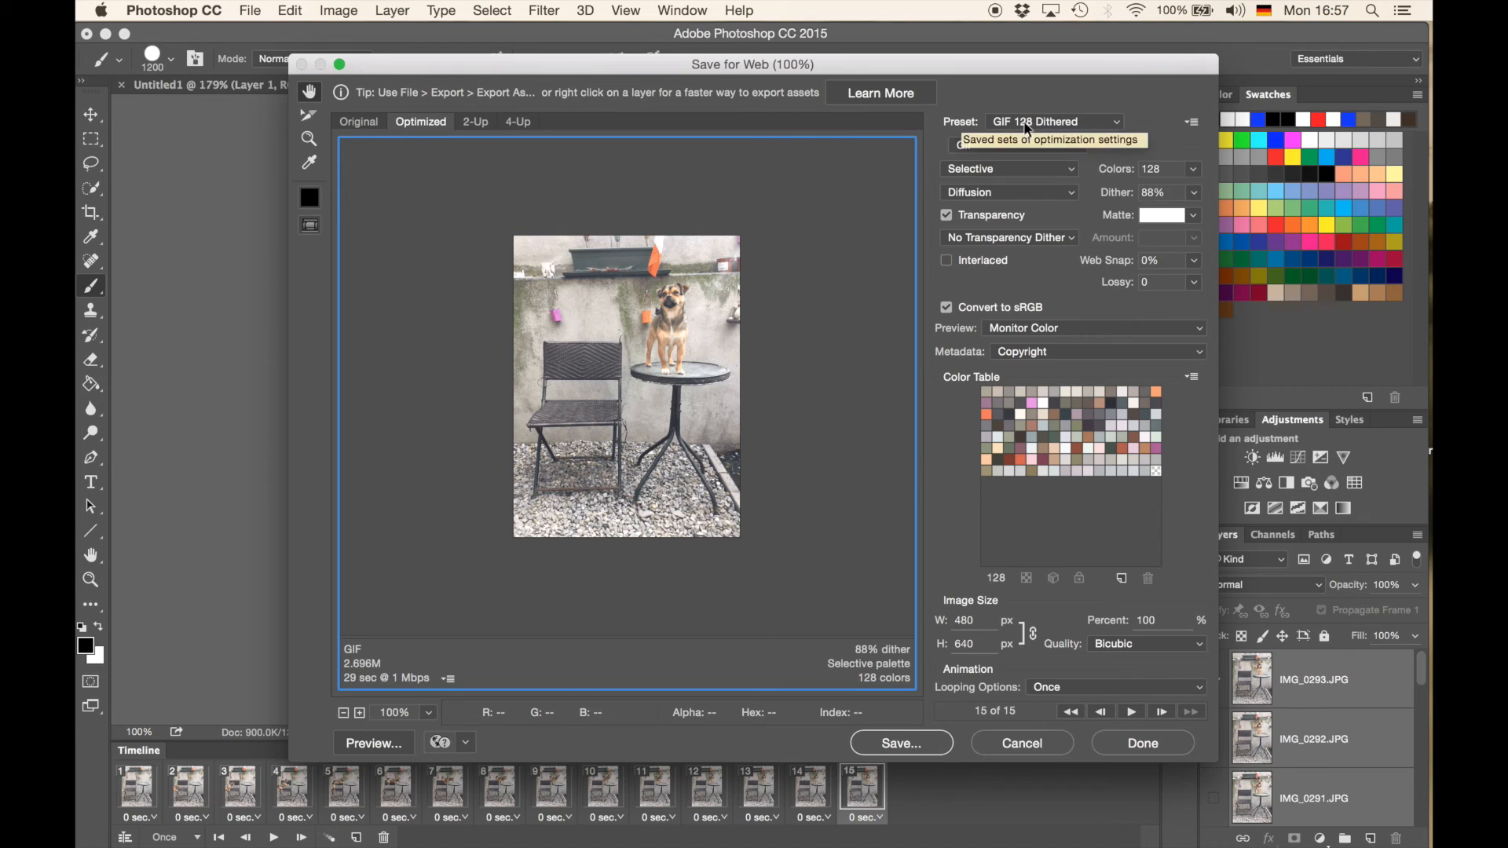
mouse_move(1008, 146)
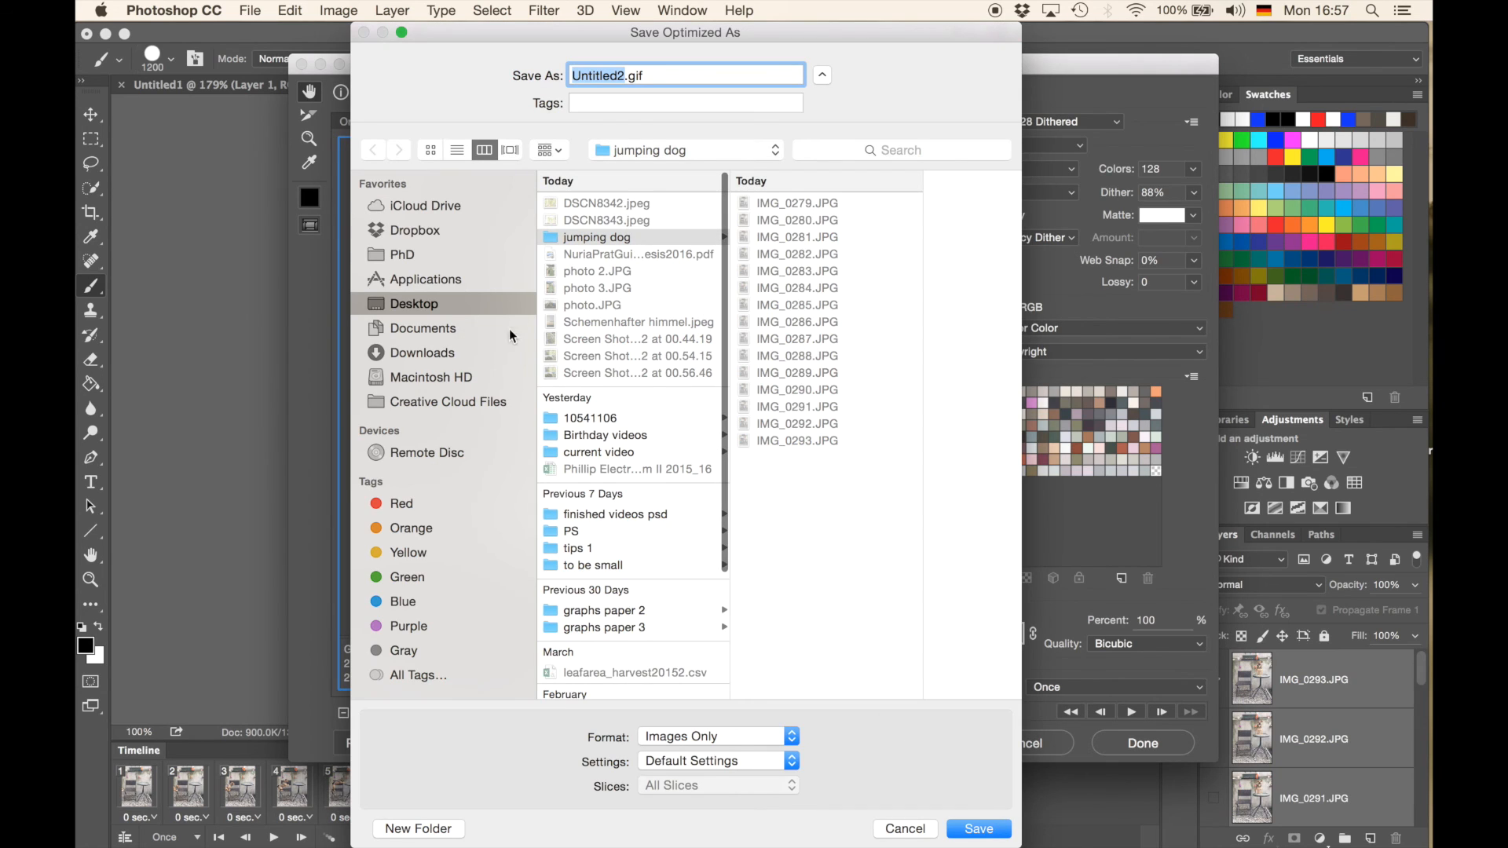
mouse_move(590, 117)
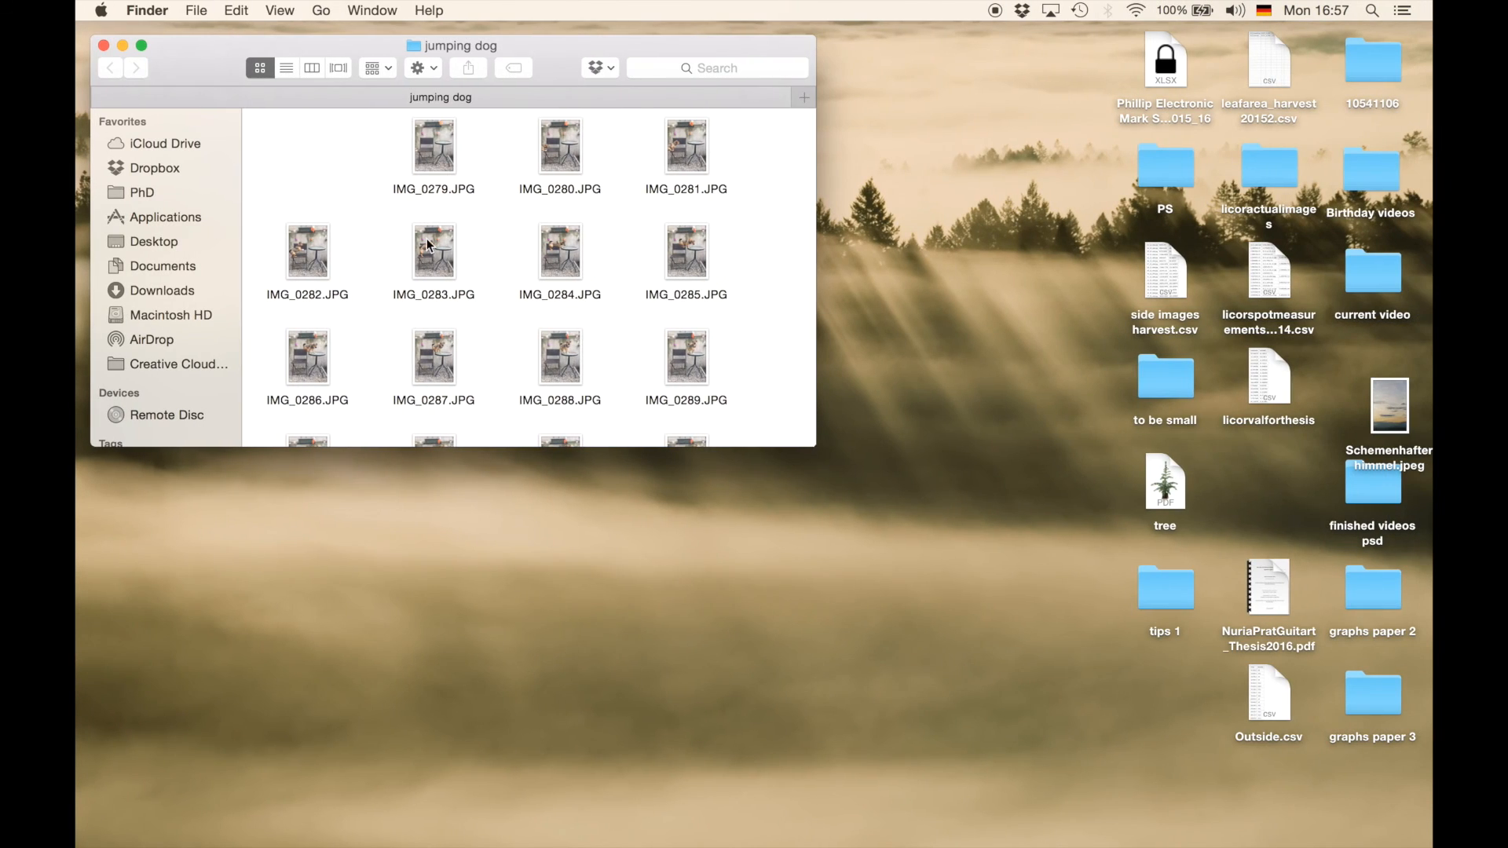
Scroll the jumping dog folder in Finder to reveal dog.gif below the IMG photos.
scroll("down", 3)
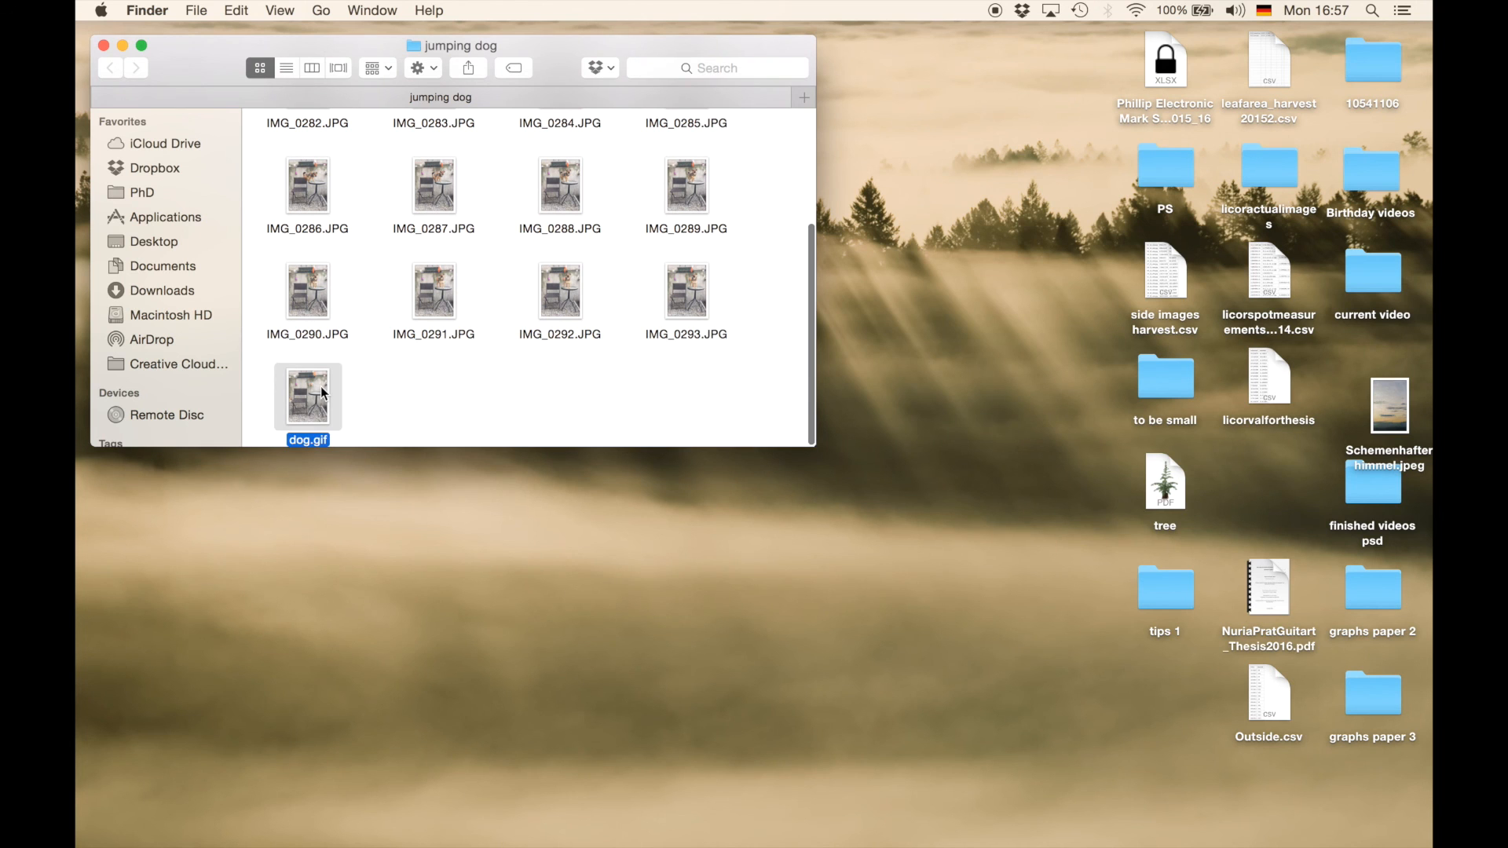